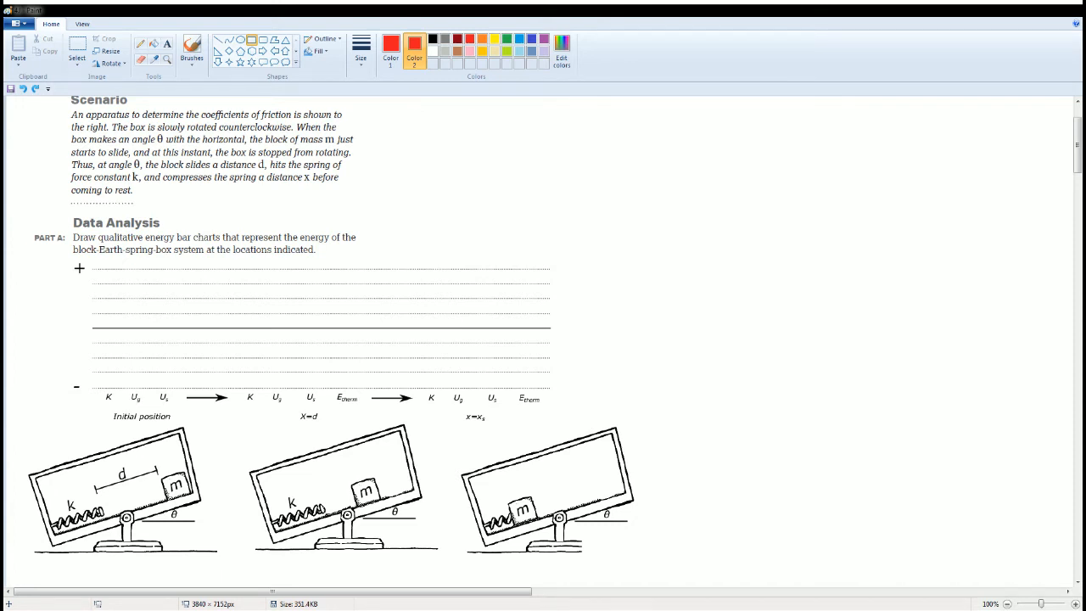
Step: Cross out the initial Ug and Us labels in red and draw a tall K bar
scroll(down, 3)
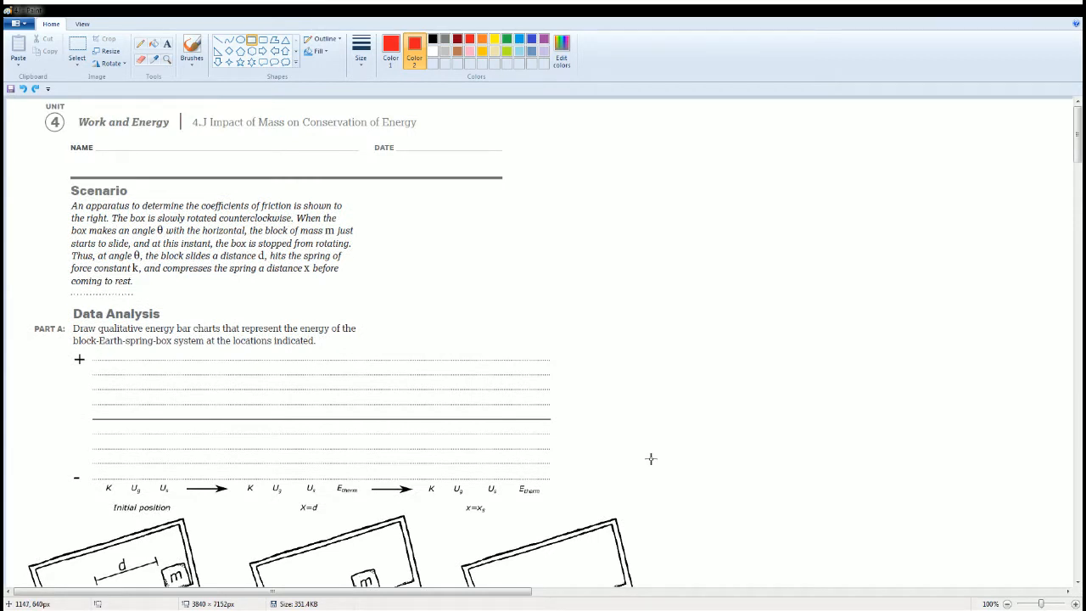
mouse_move(606, 428)
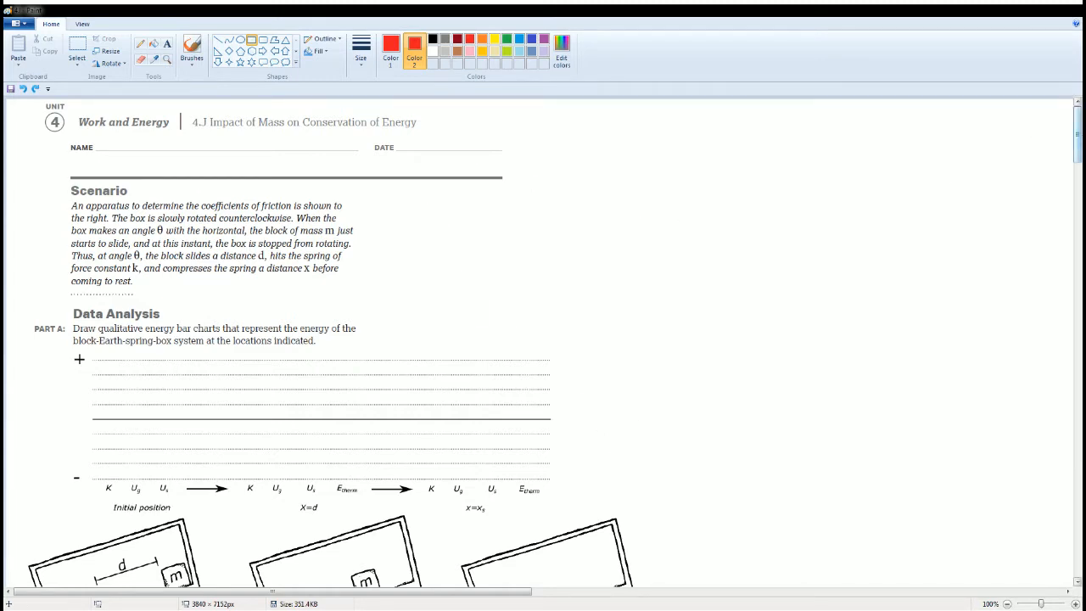
scroll(down, 3)
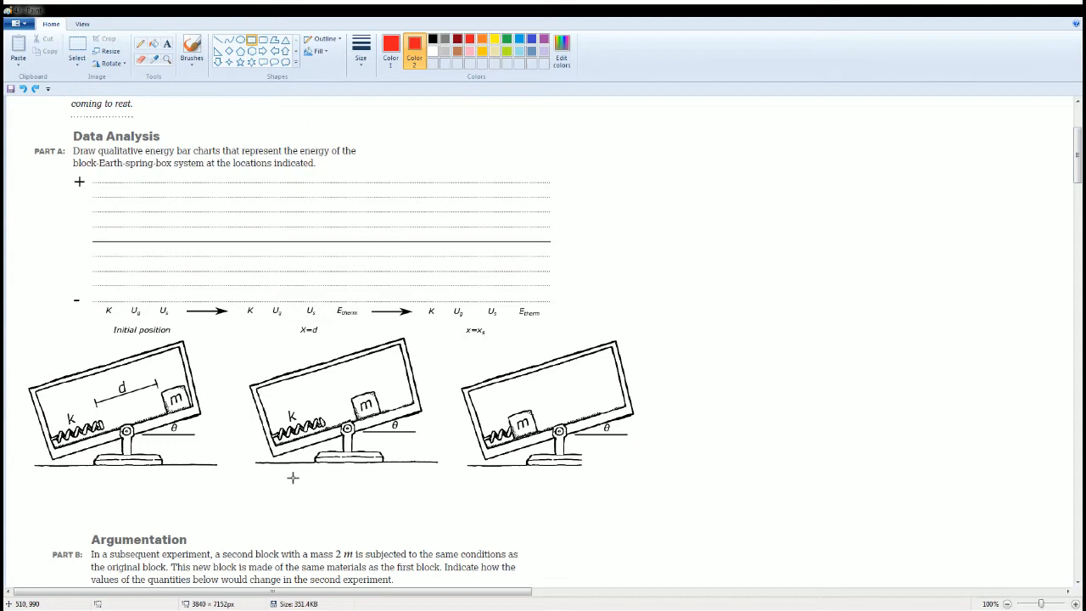
mouse_move(90, 457)
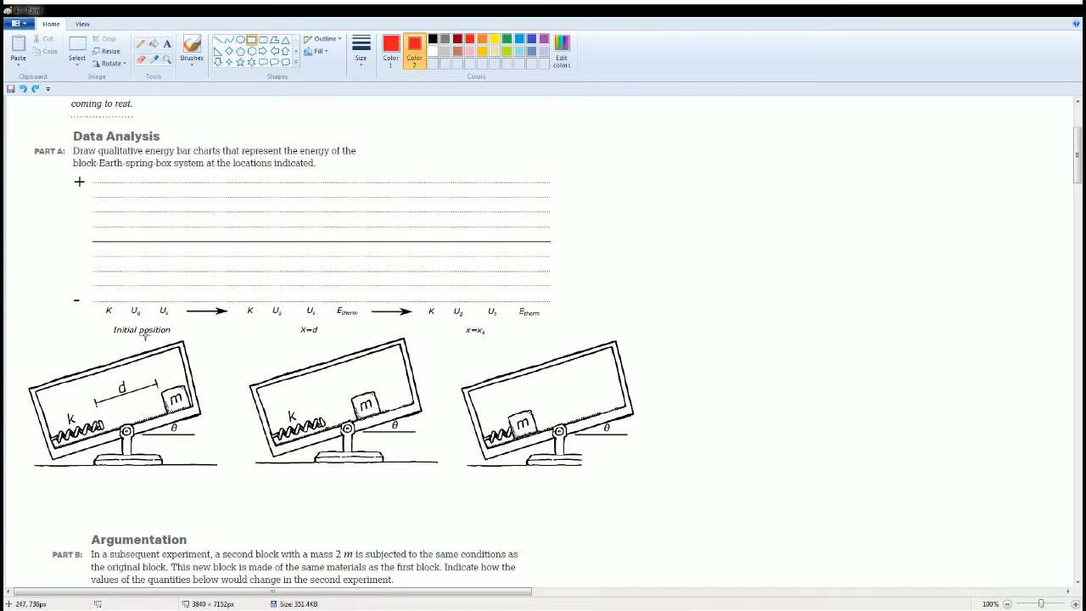
mouse_move(103, 385)
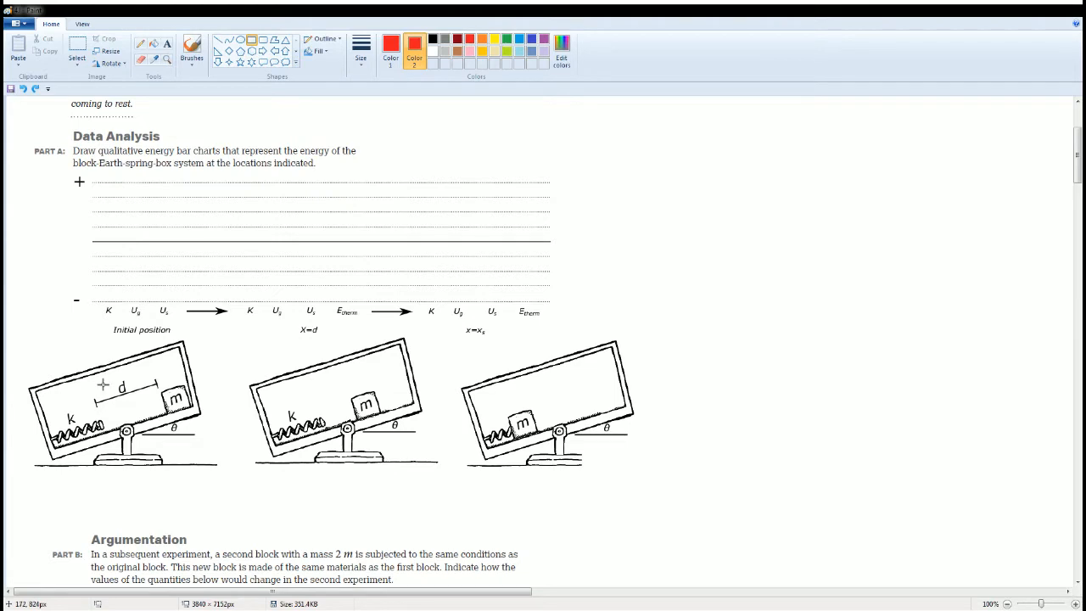
mouse_move(329, 400)
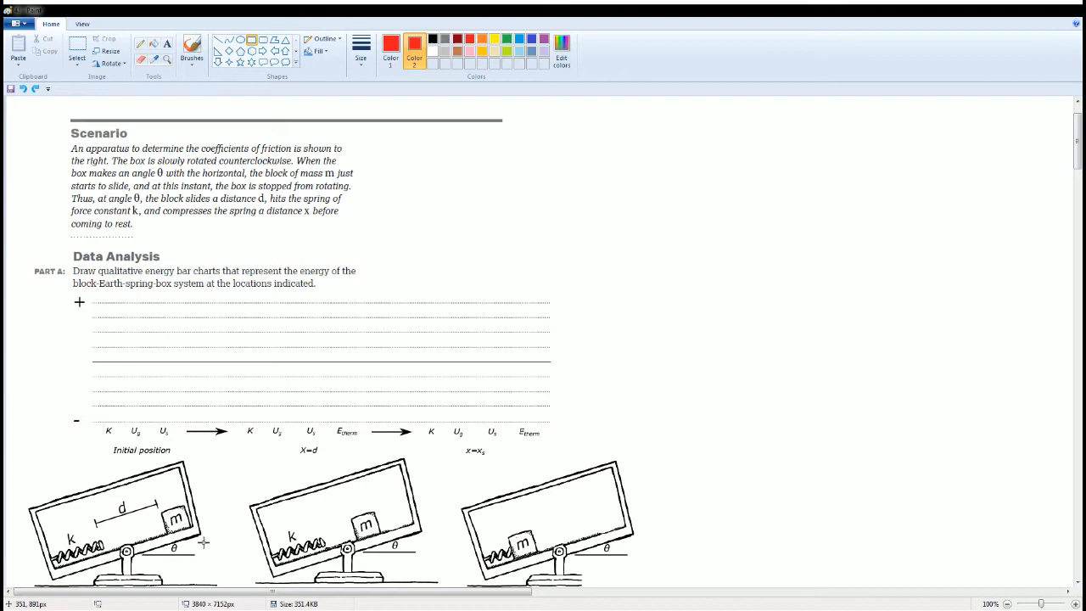
mouse_move(195, 553)
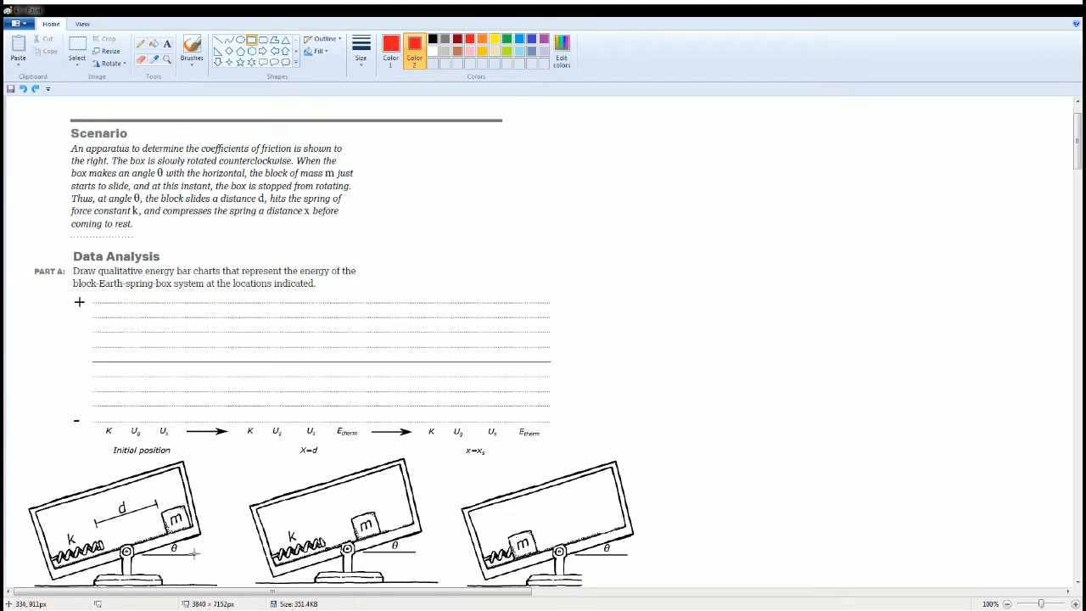
mouse_move(139, 515)
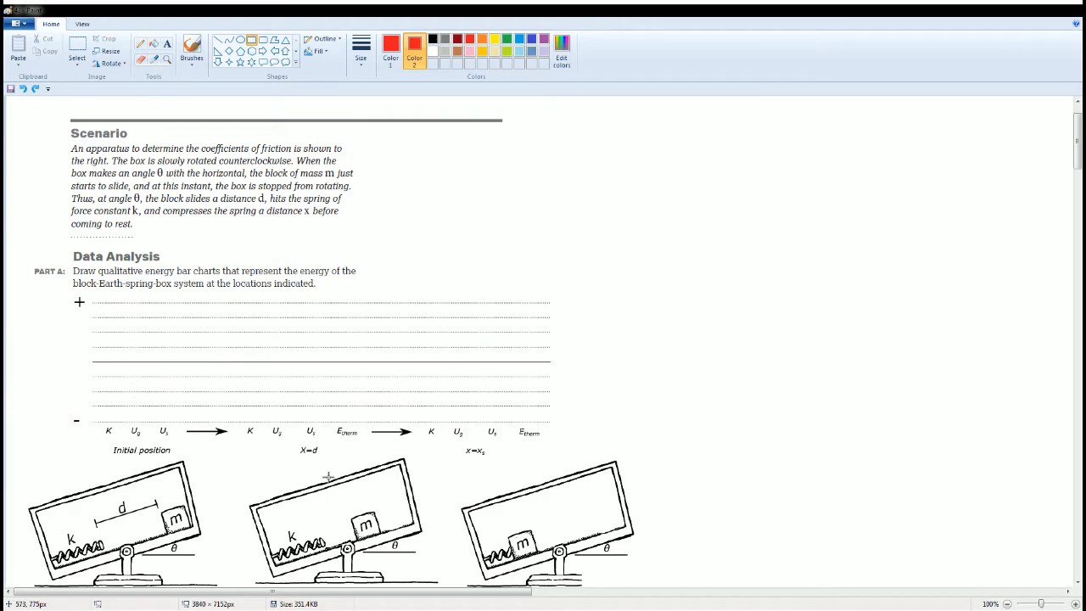
mouse_move(543, 526)
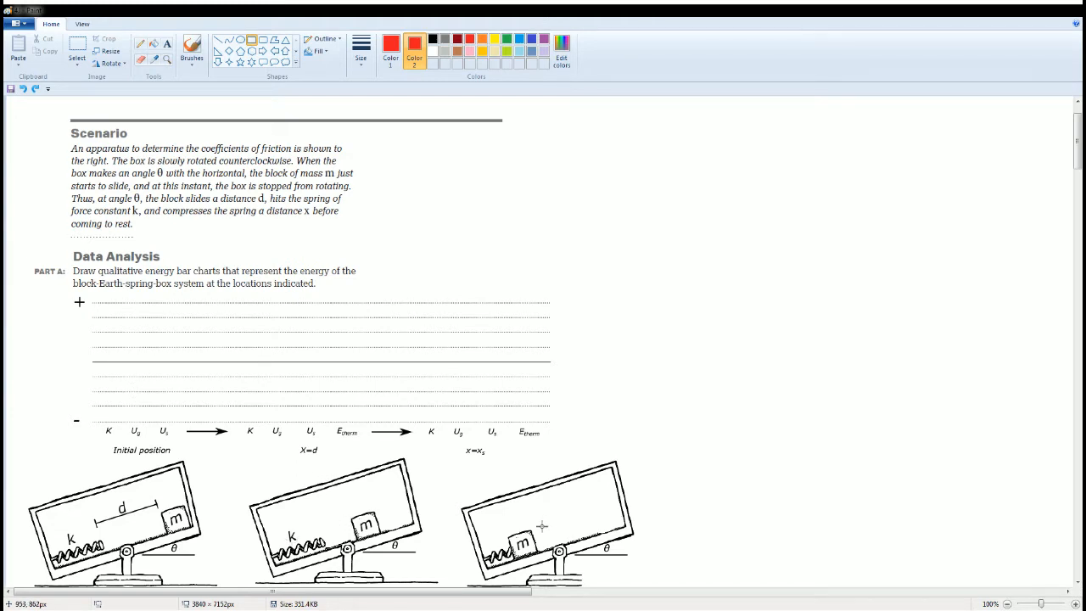
mouse_move(236, 263)
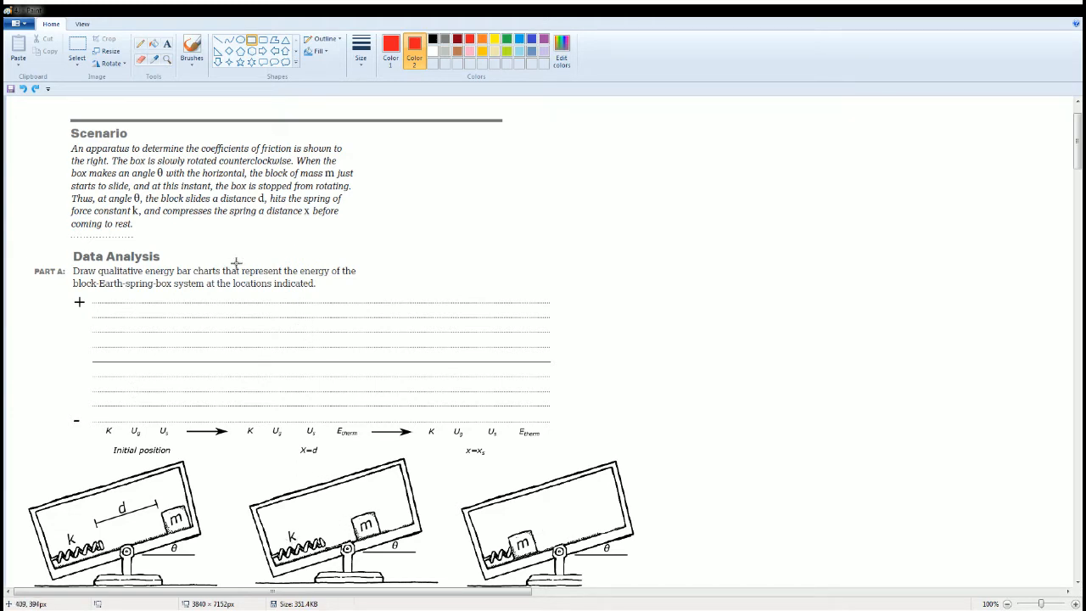
mouse_move(147, 411)
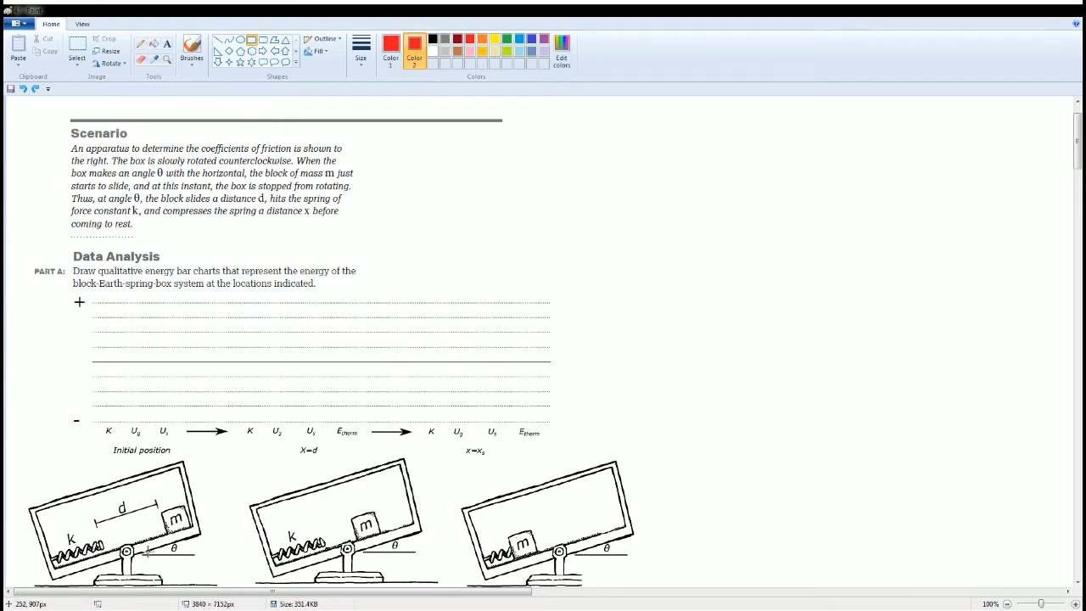
mouse_move(153, 481)
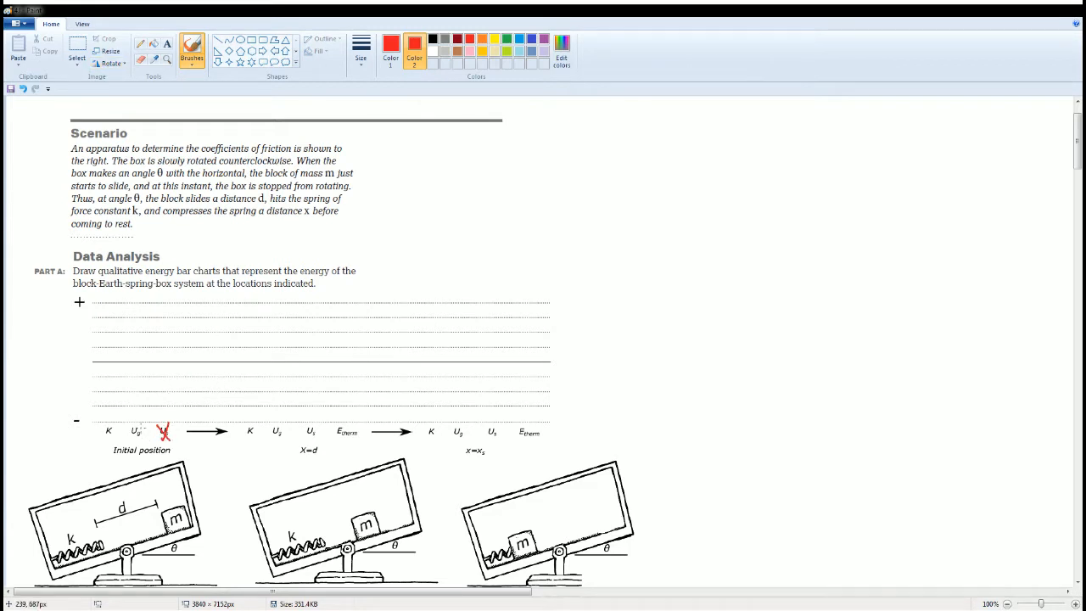
click(134, 433)
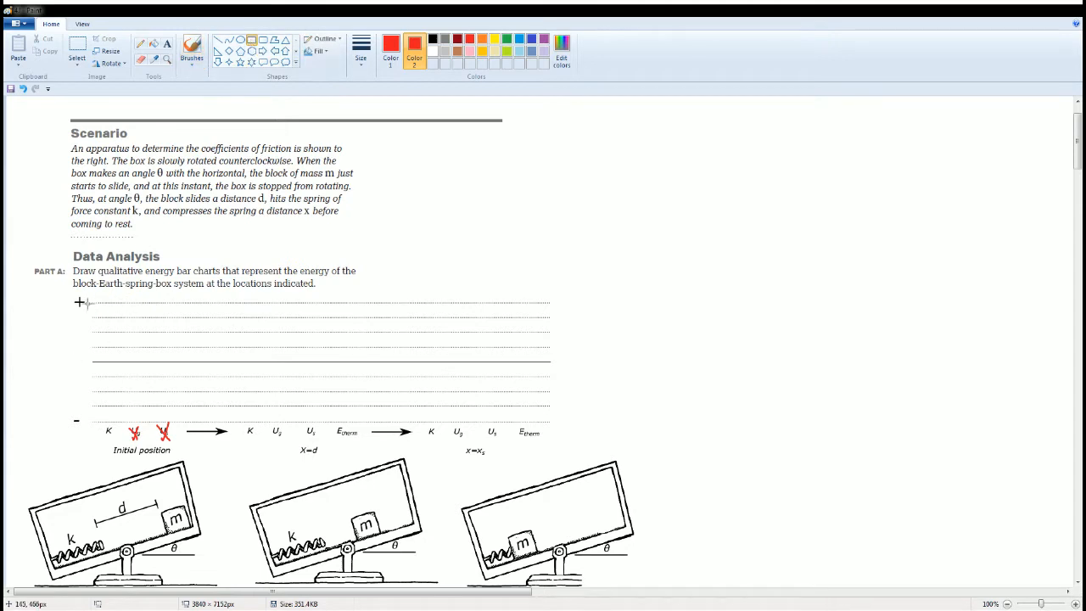
drag(106, 303, 106, 348)
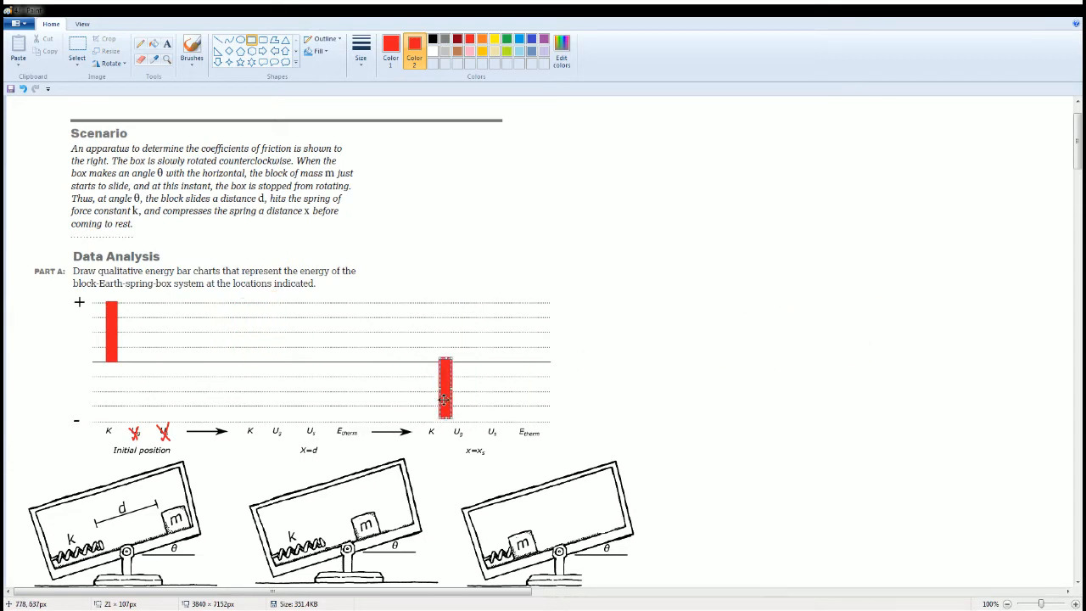
Step: Try the spare red bar over the X=d chart's Us and Ug, then park it beside the scenario text
drag(445, 389, 242, 338)
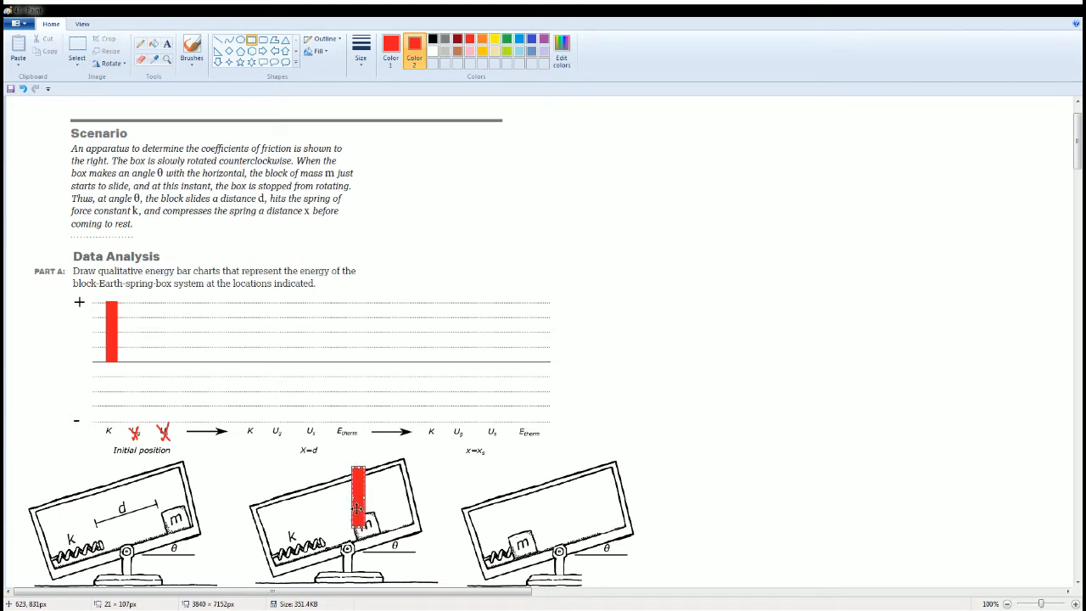
drag(356, 501, 292, 446)
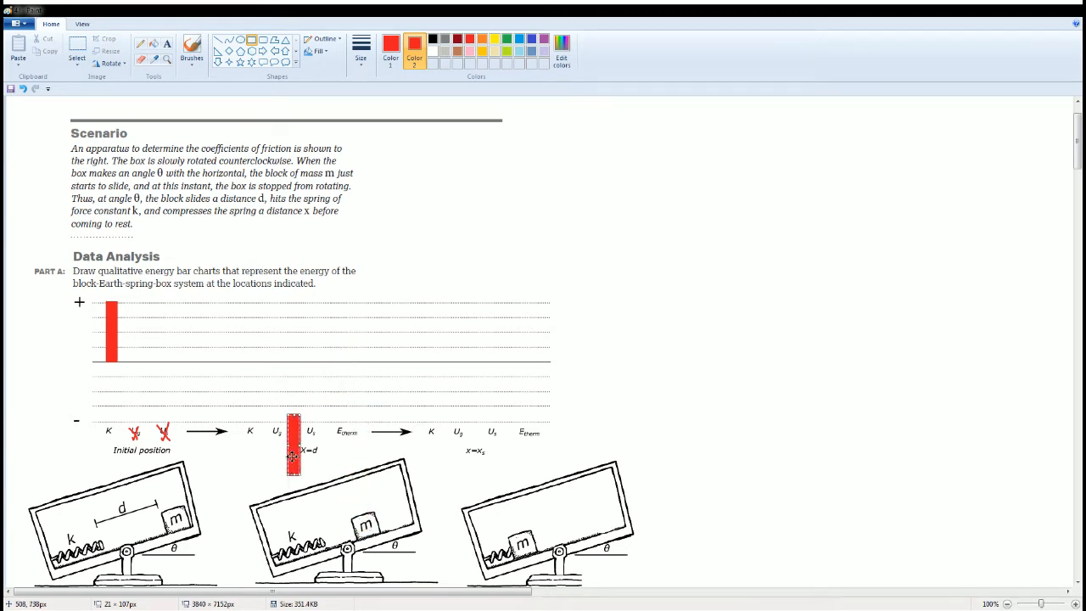
drag(293, 453, 308, 382)
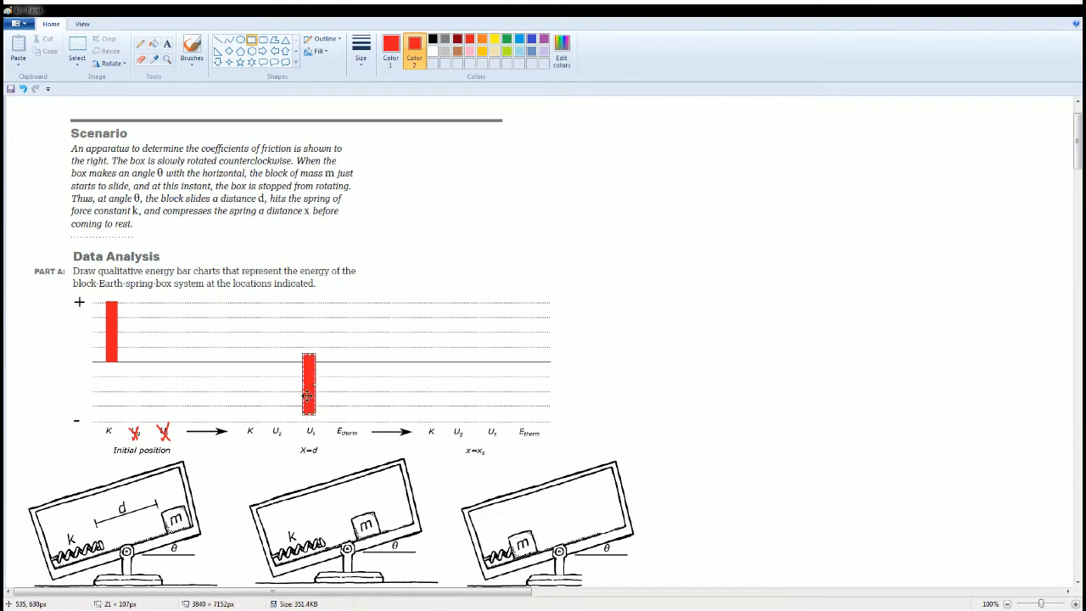
drag(308, 391, 314, 326)
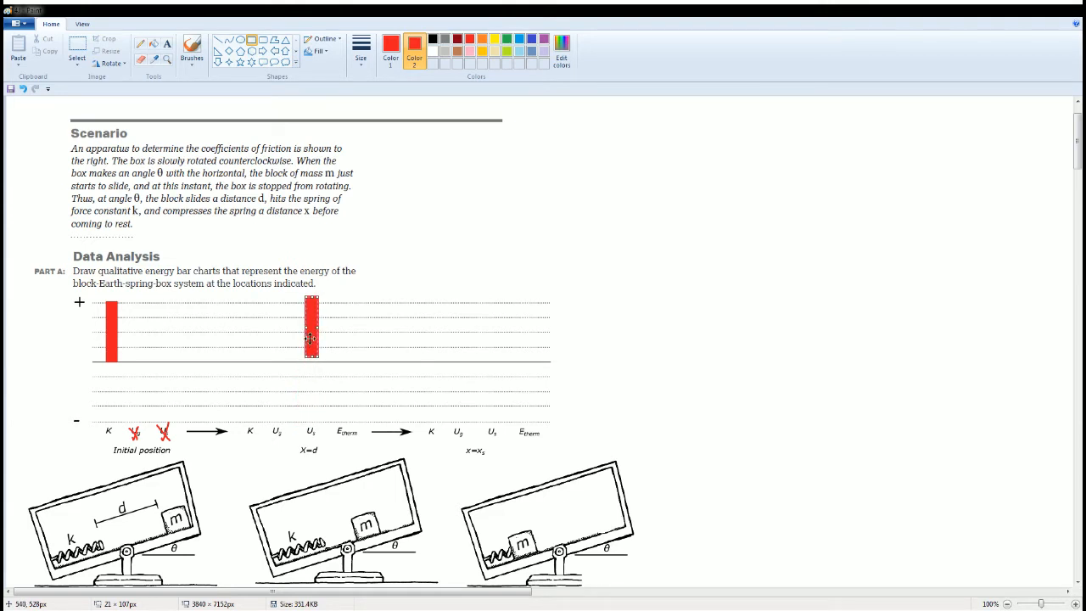
drag(311, 331, 274, 331)
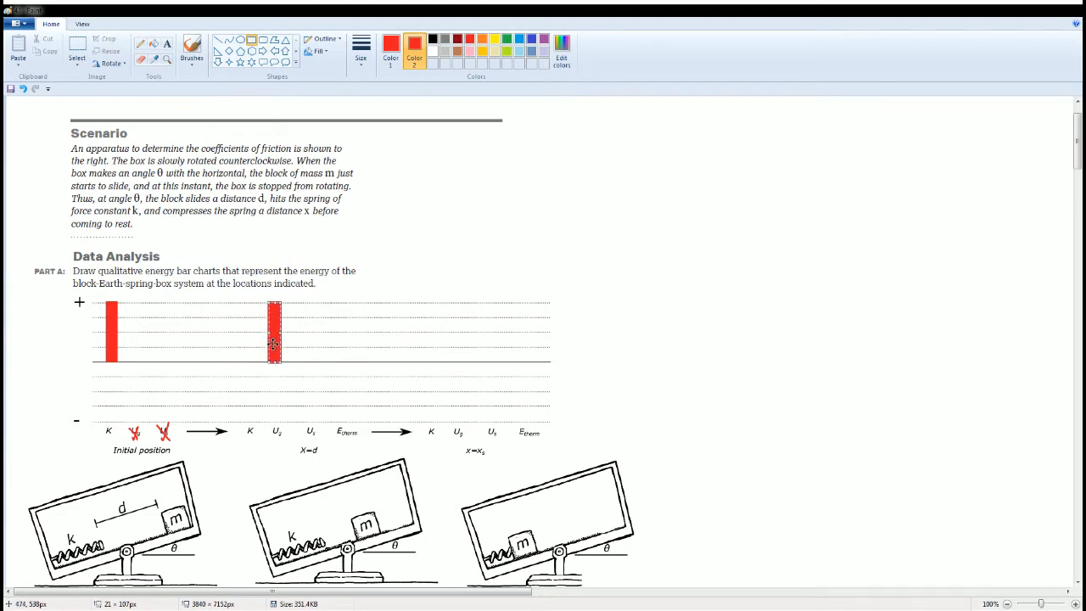
drag(274, 331, 289, 407)
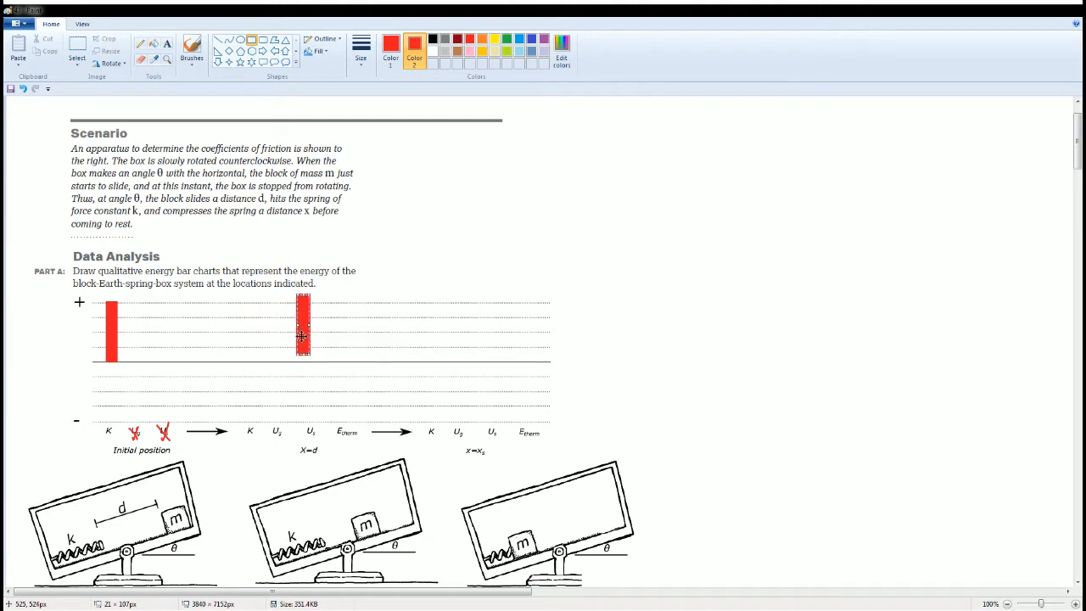
drag(303, 325, 497, 237)
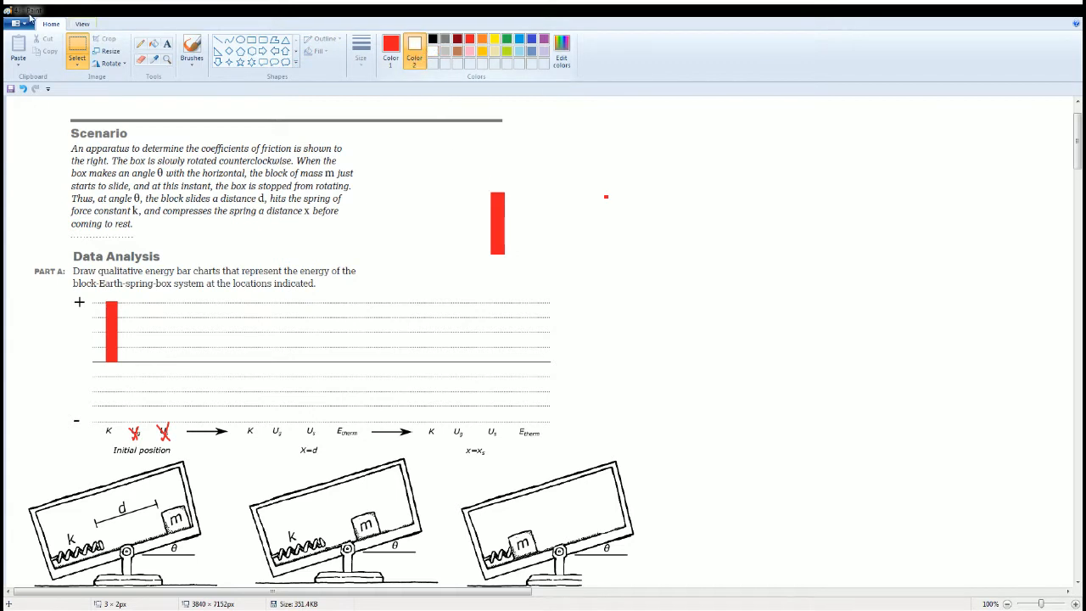
mouse_move(486, 190)
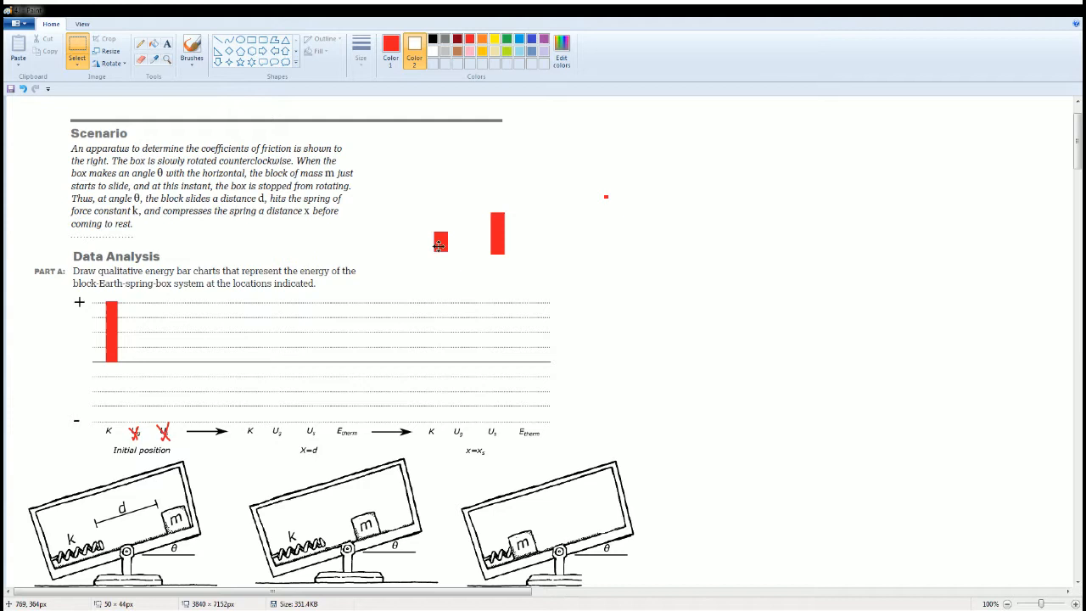
Step: Place a short Etherm bar, a medium K bar and a small Ug bar in the X=d chart
drag(440, 241, 346, 353)
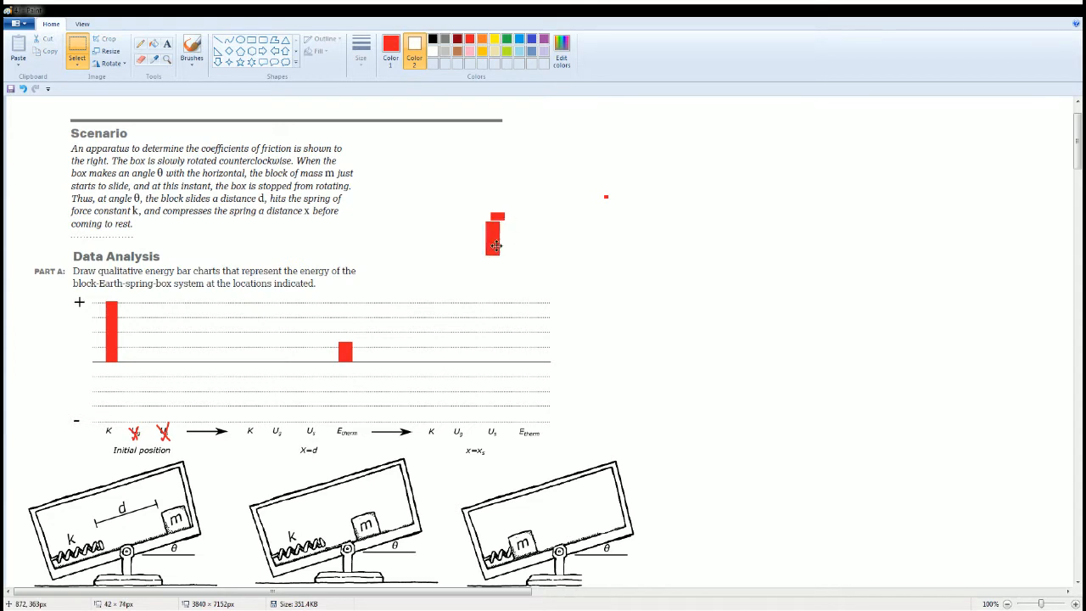
drag(496, 235, 418, 255)
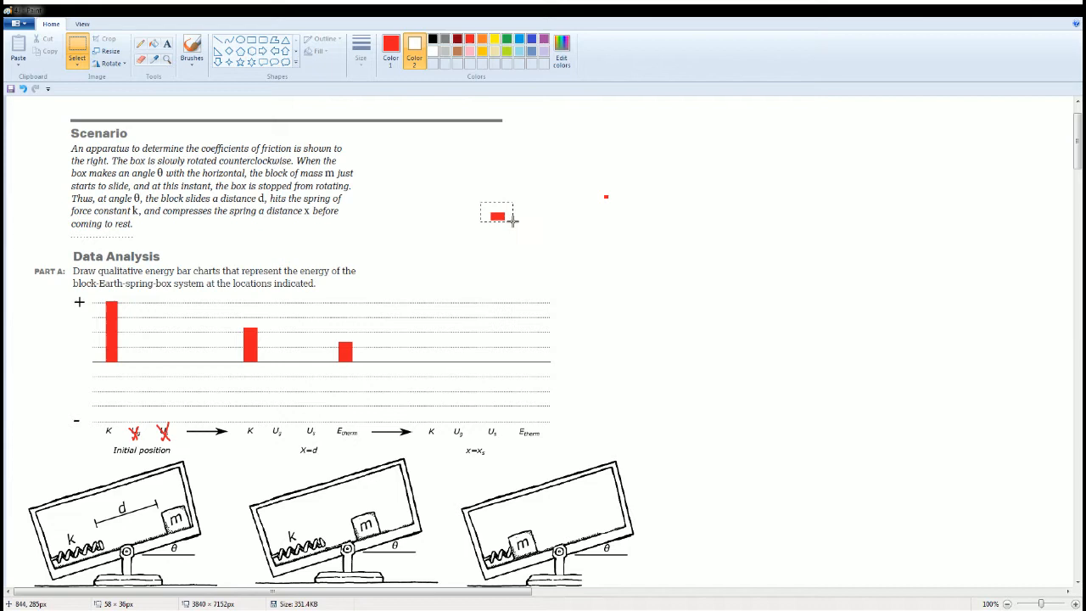
drag(496, 217, 301, 346)
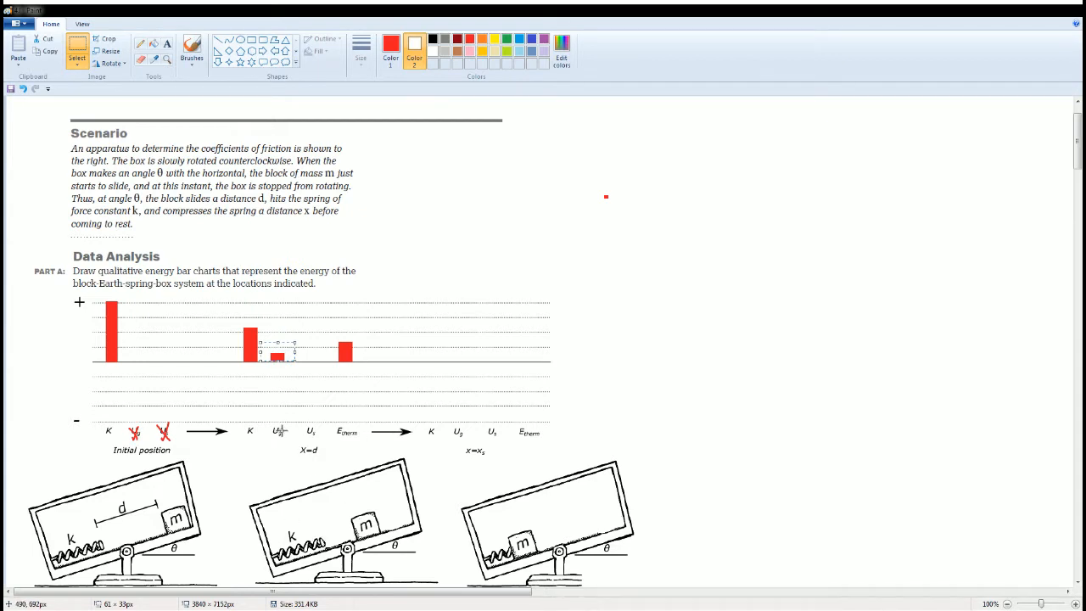
mouse_move(414, 416)
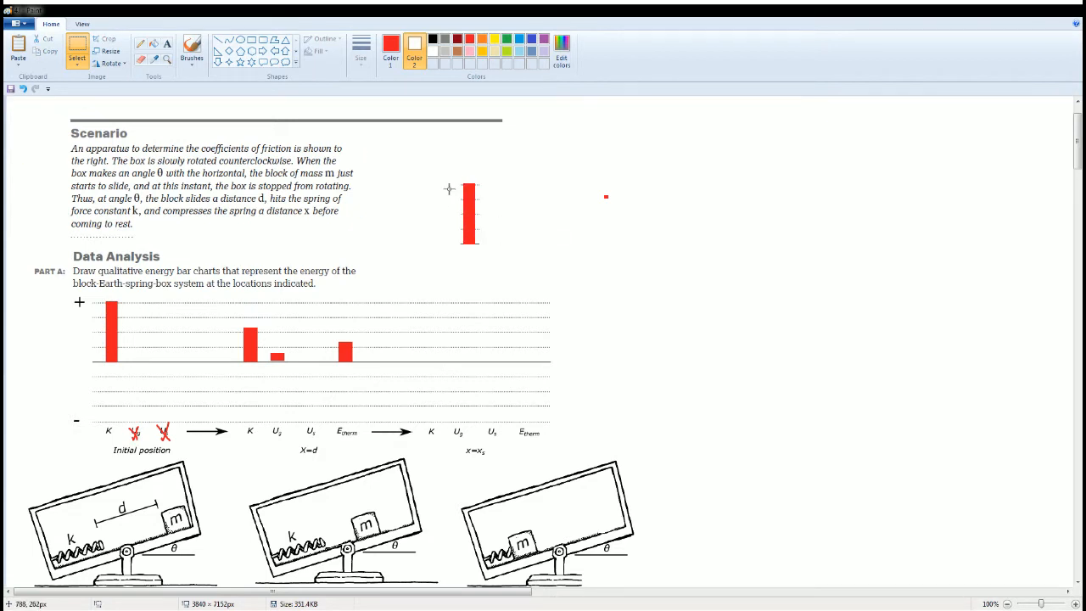
mouse_move(418, 400)
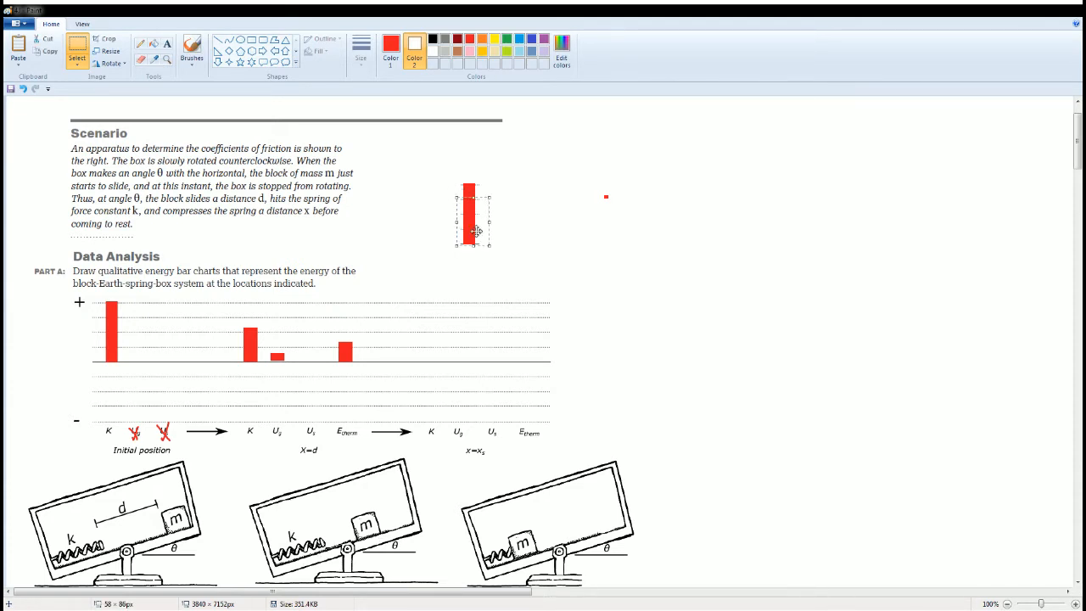
Step: Add a tall thermal-energy bar and a shorter spring-energy bar to the x = xs chart
drag(469, 216, 526, 339)
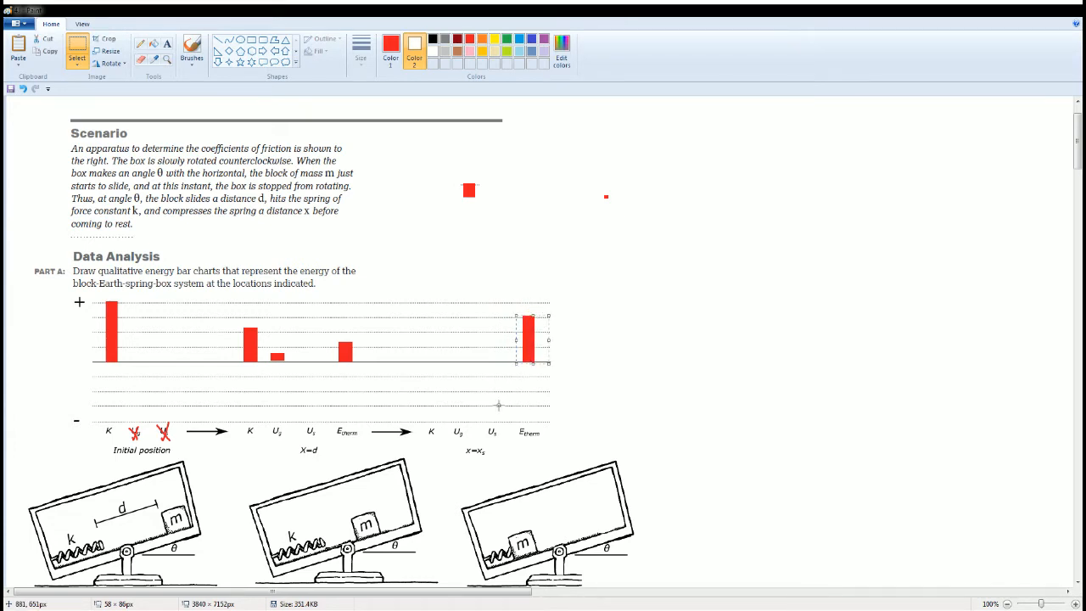
mouse_move(560, 534)
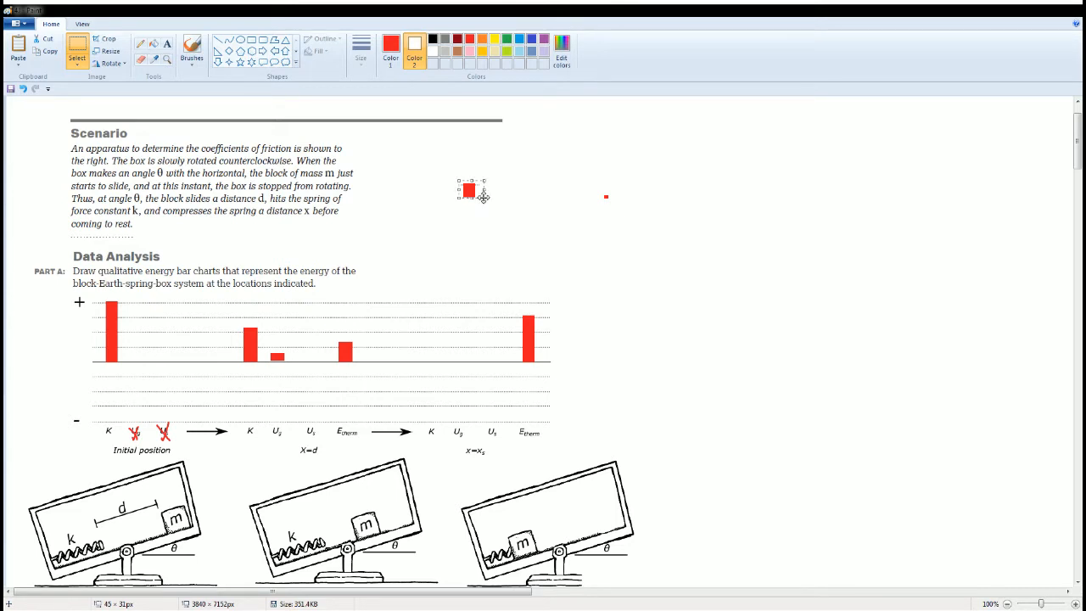
drag(470, 189, 509, 509)
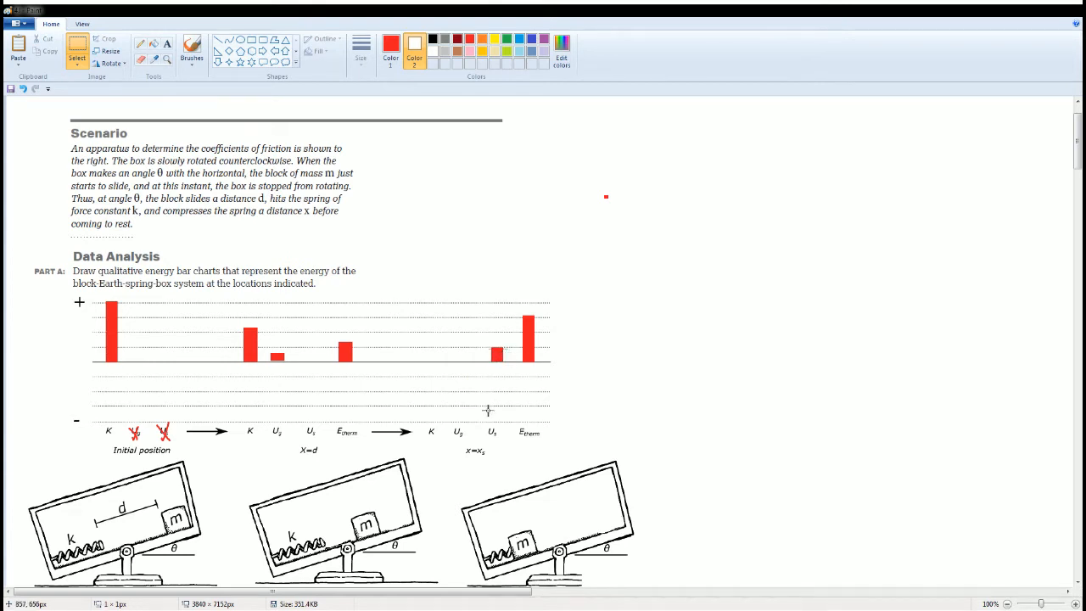
mouse_move(493, 434)
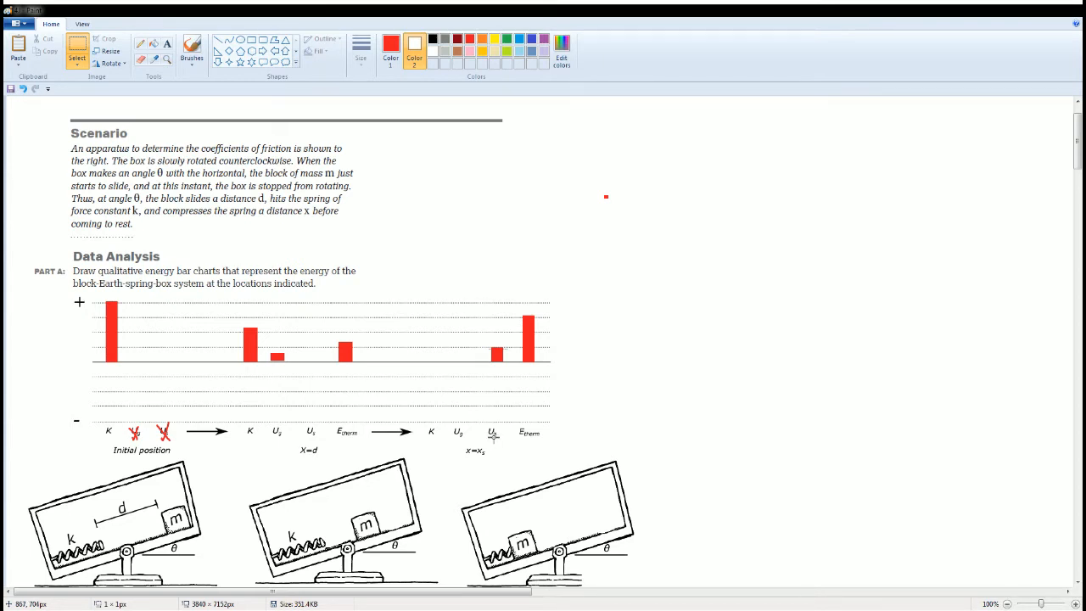
Step: Scroll down below the three box diagrams to make room for the thermal energy note
scroll(down, 3)
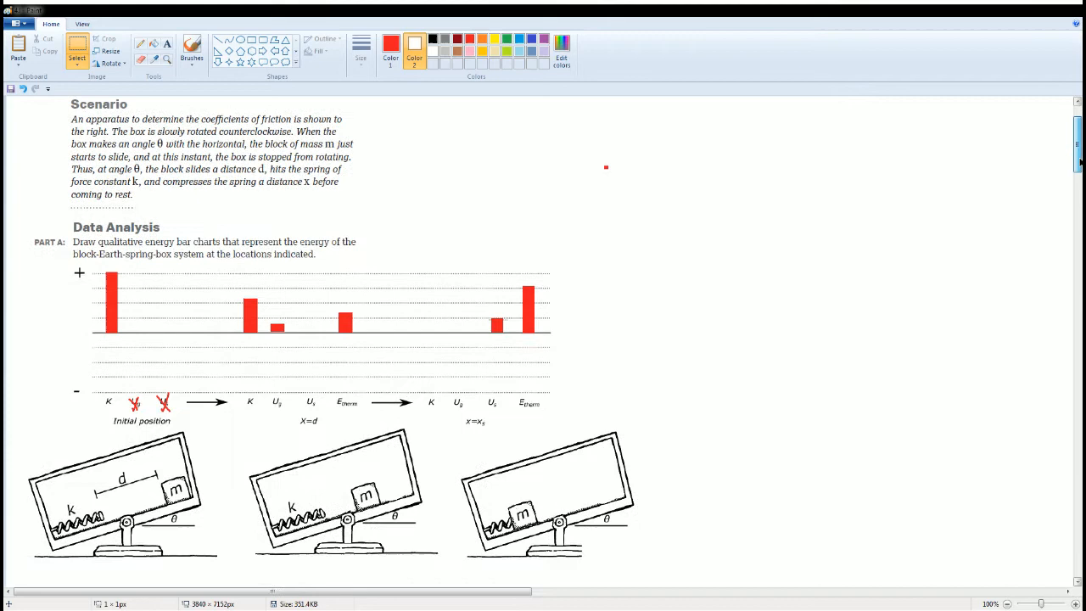
scroll(down, 3)
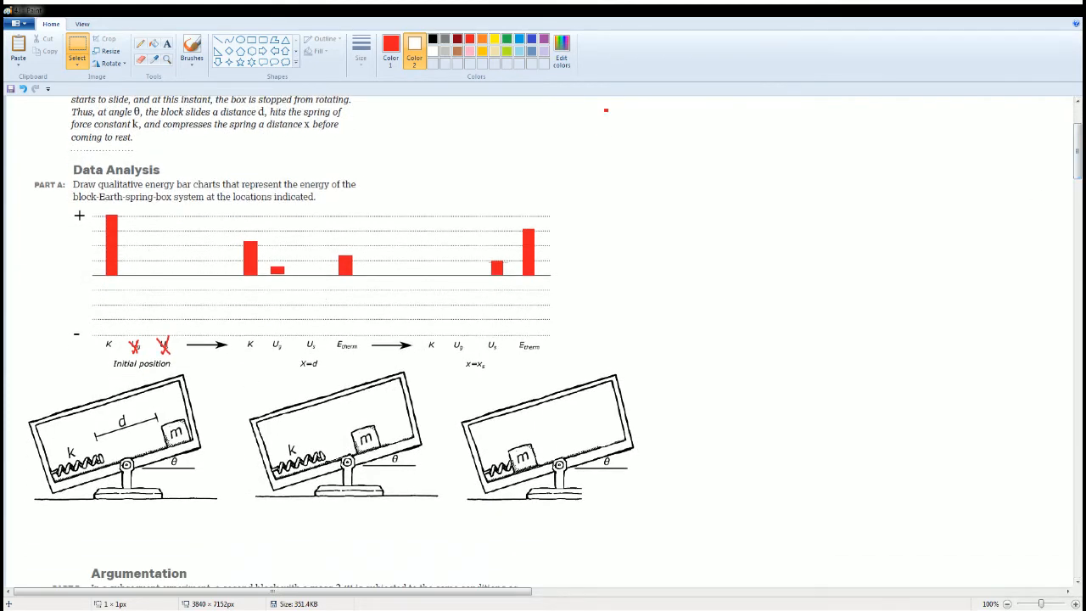
scroll(down, 3)
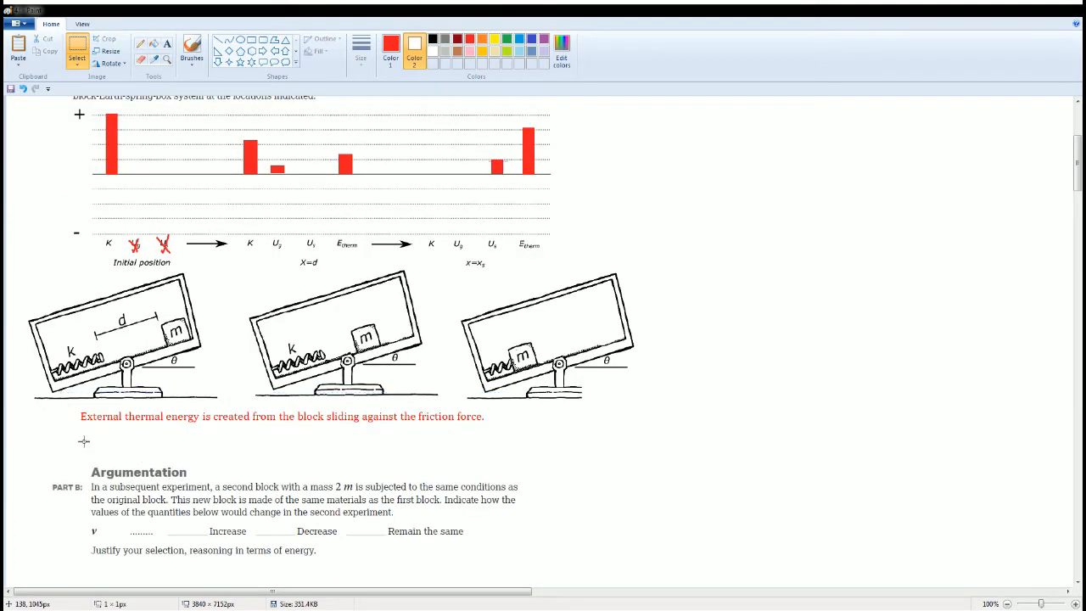
mouse_move(201, 426)
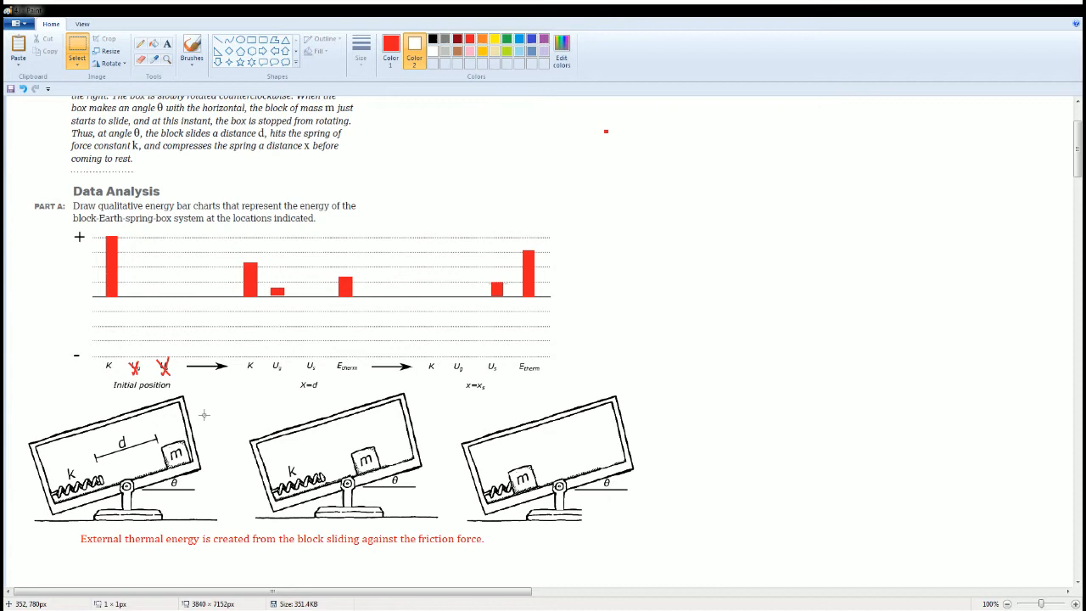
mouse_move(230, 197)
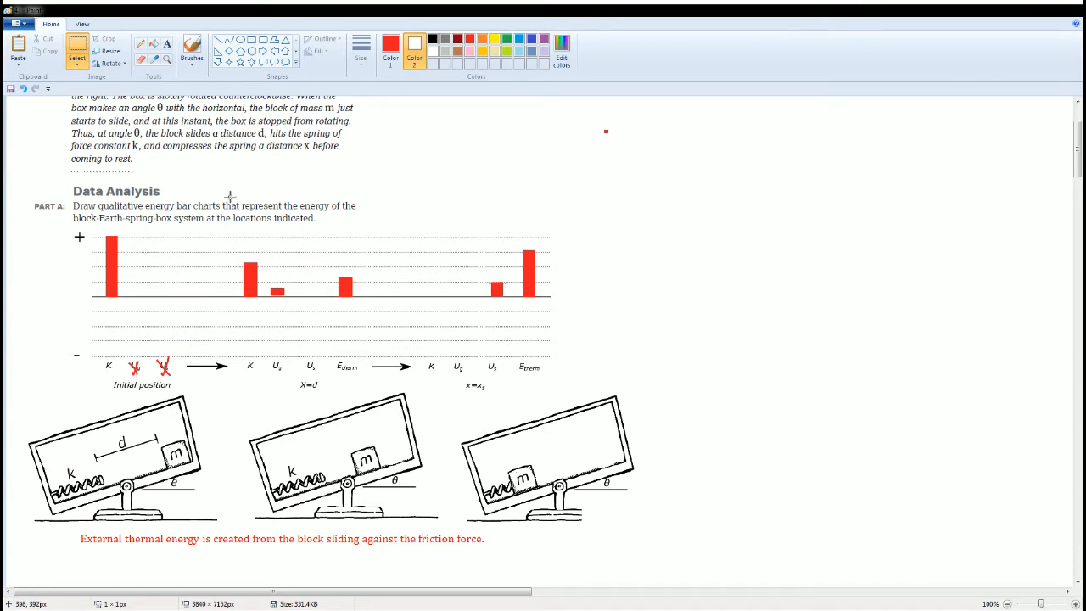
mouse_move(268, 315)
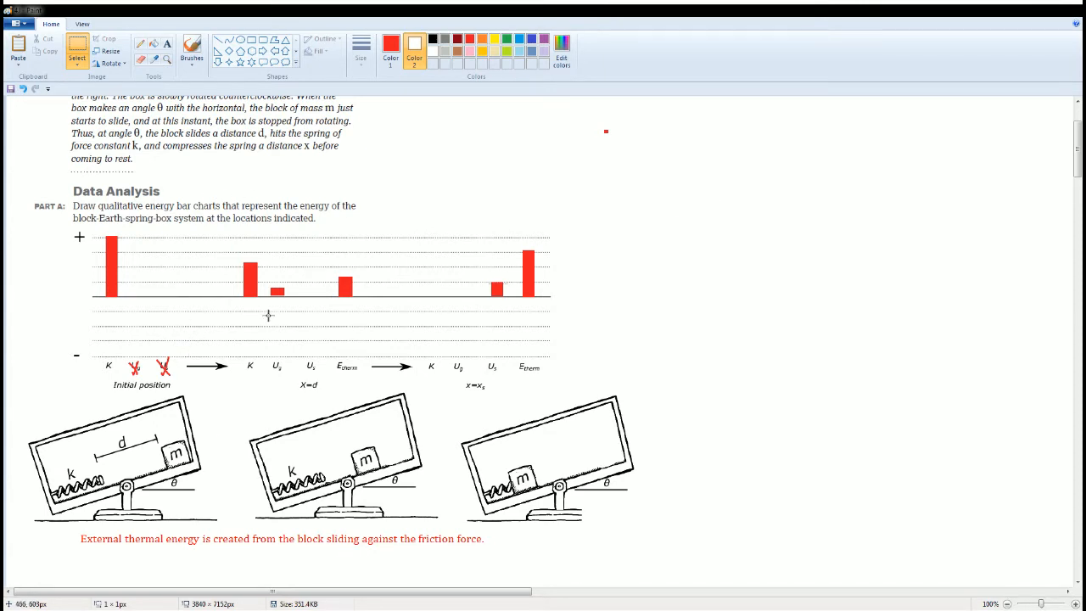
drag(320, 255, 369, 382)
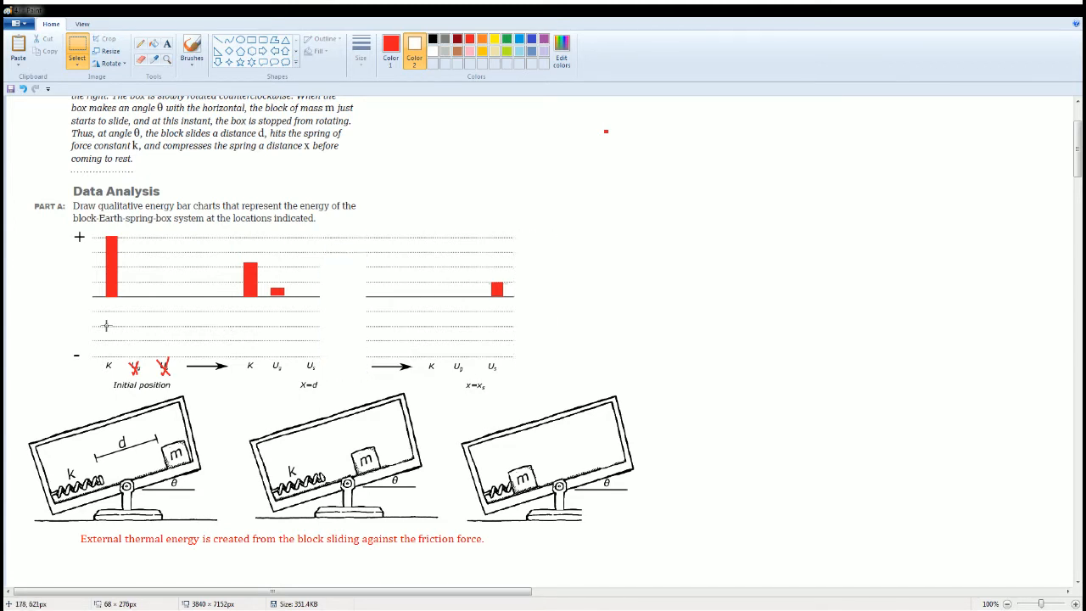
mouse_move(133, 338)
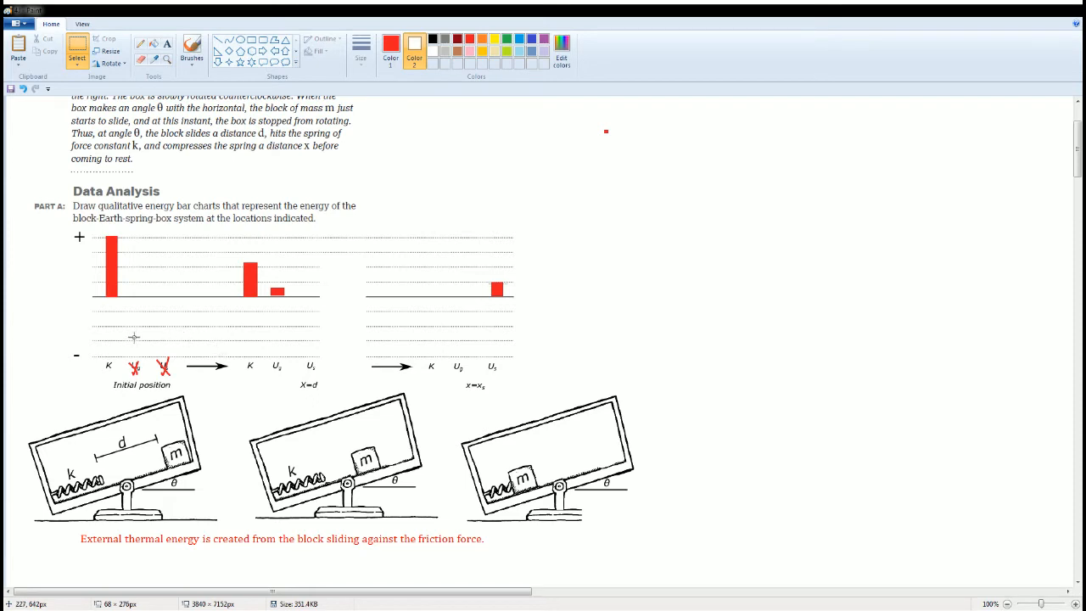
mouse_move(208, 359)
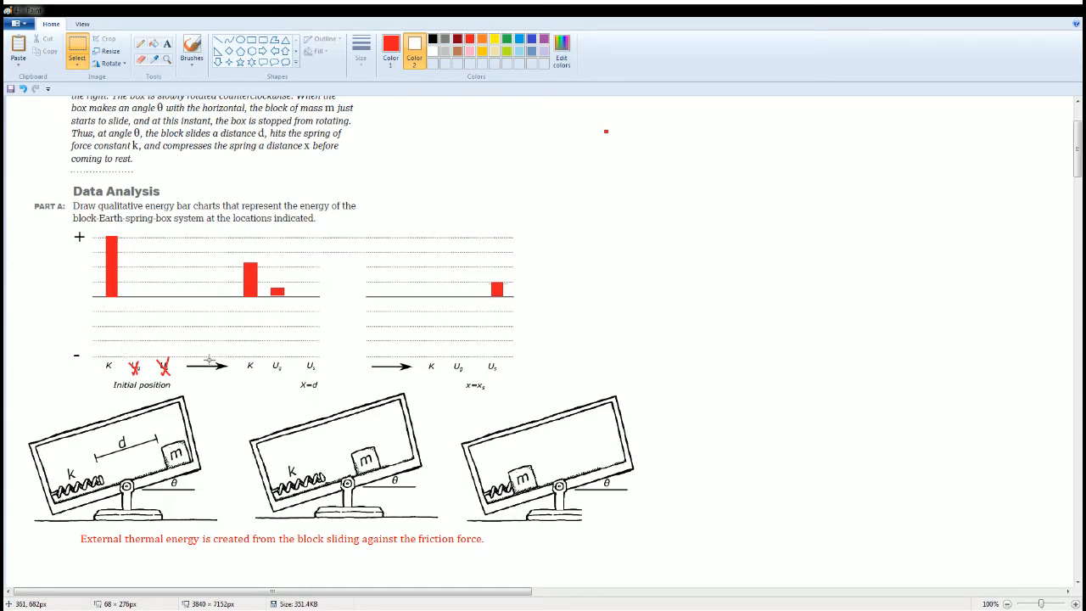
mouse_move(263, 347)
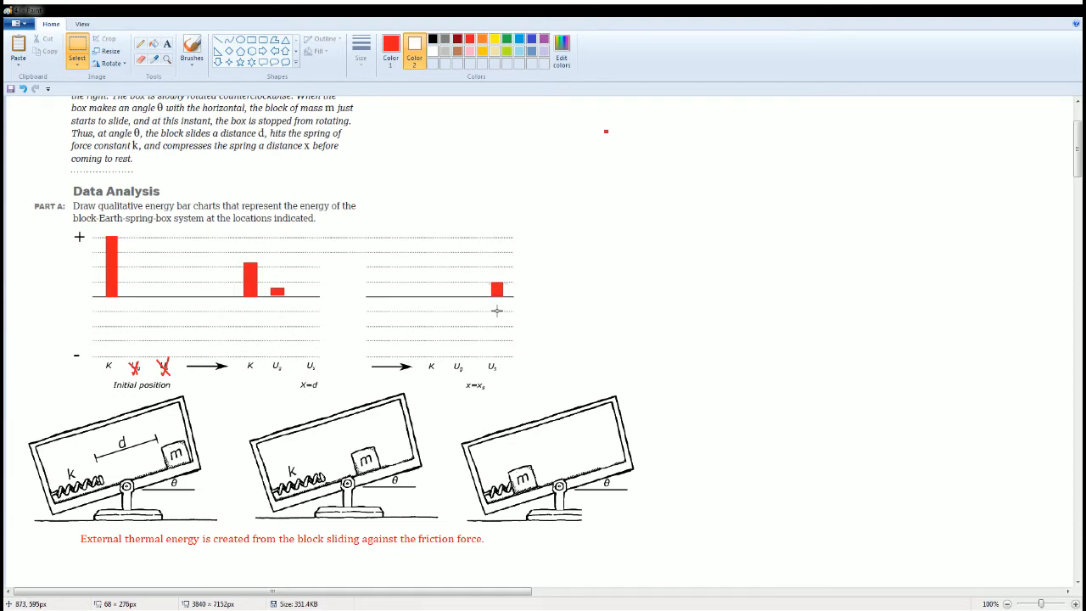
mouse_move(295, 324)
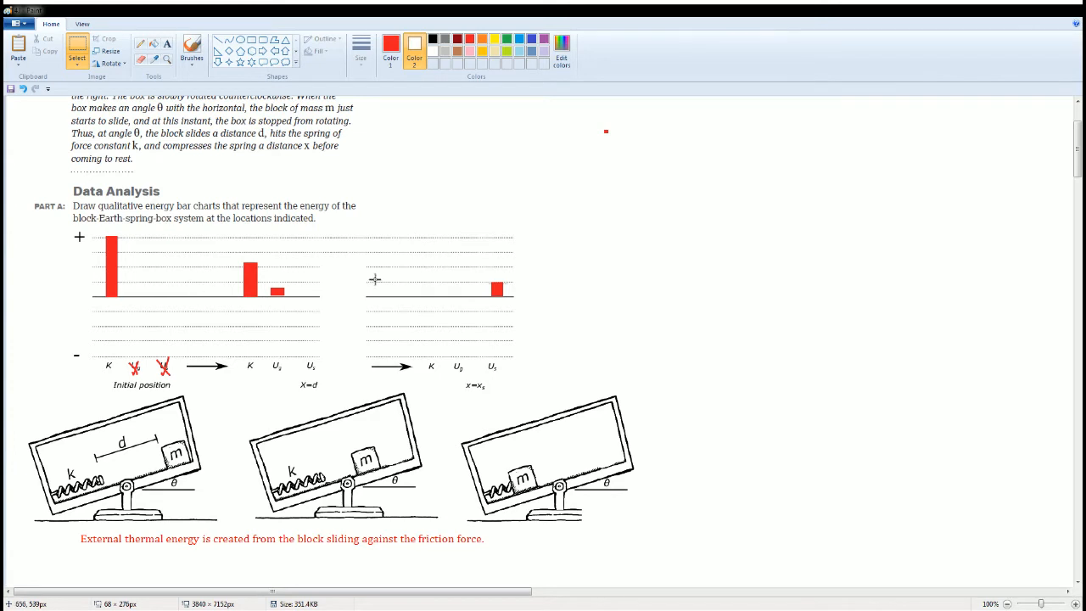
mouse_move(103, 221)
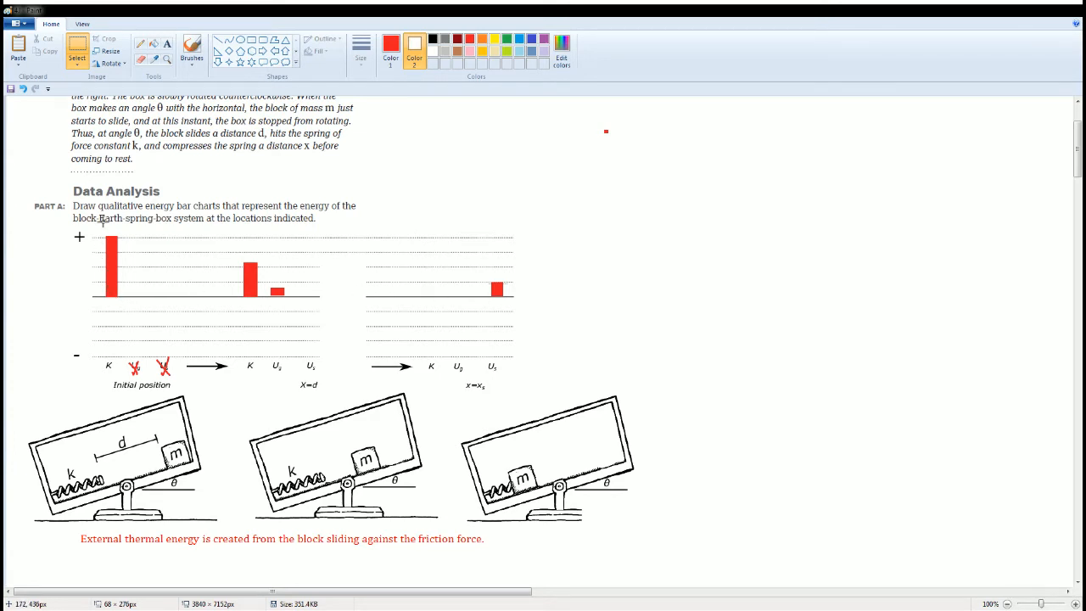
mouse_move(654, 311)
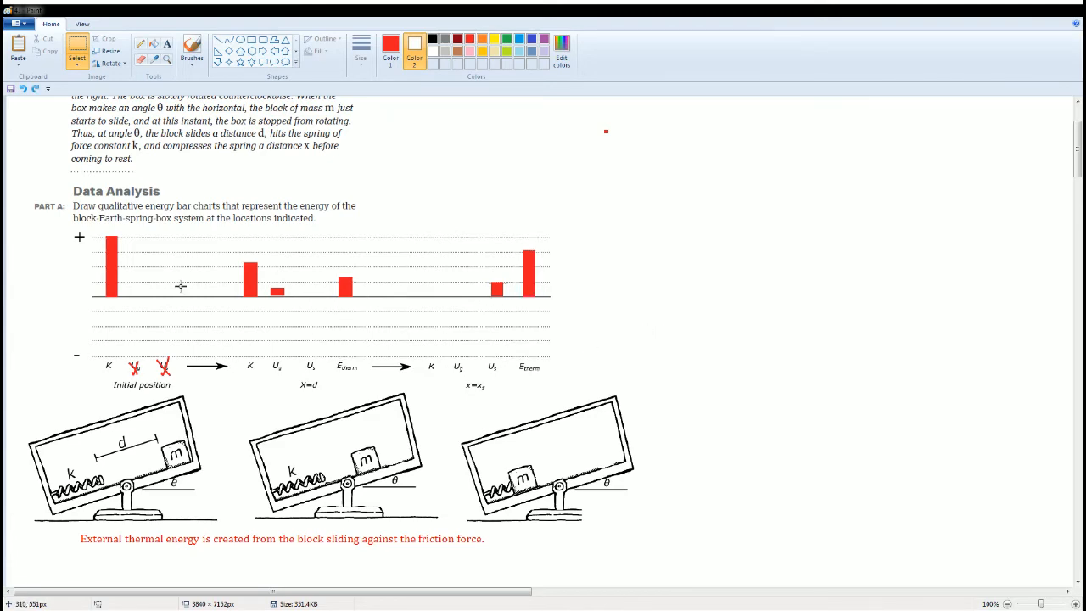
scroll(down, 3)
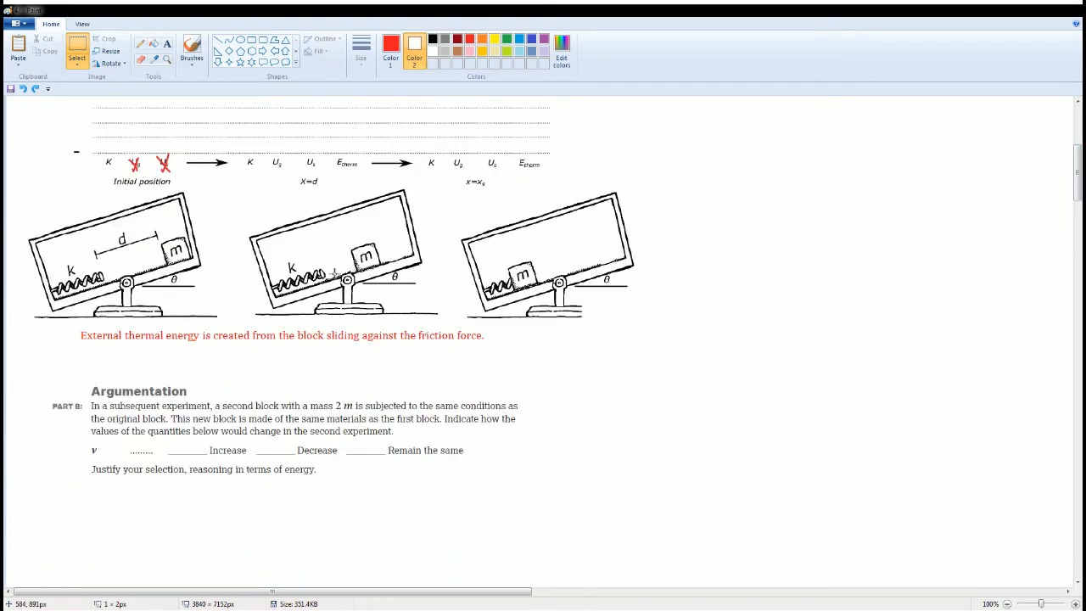
scroll(down, 3)
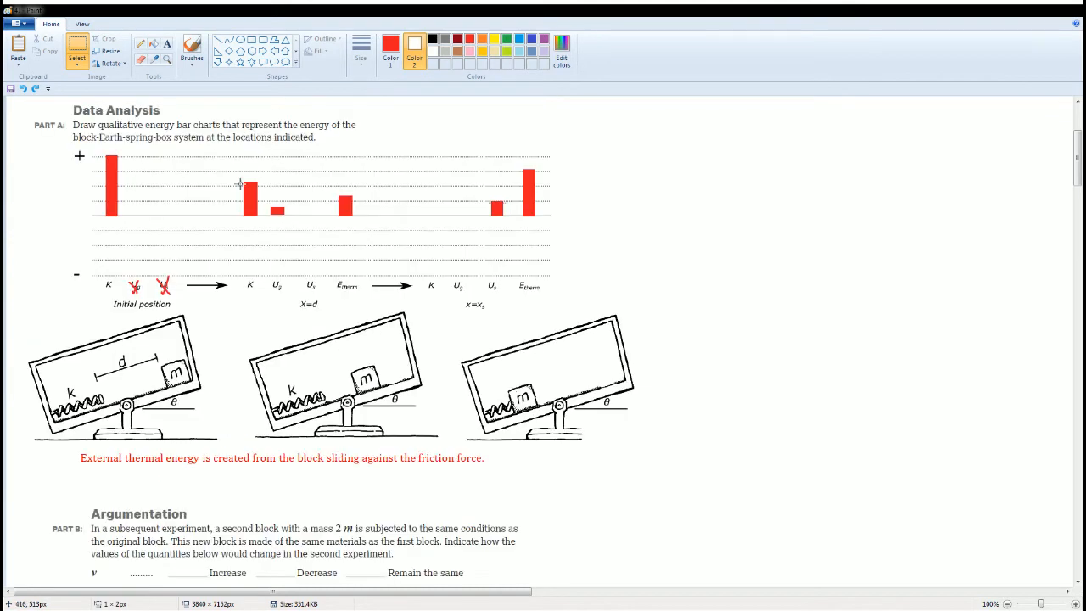
mouse_move(179, 416)
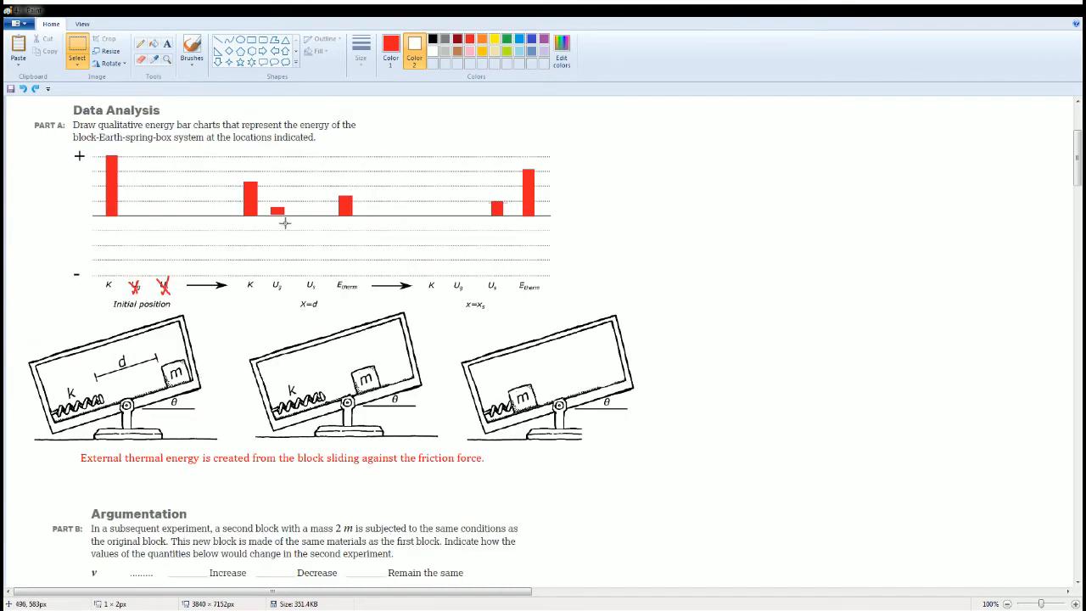
click(191, 50)
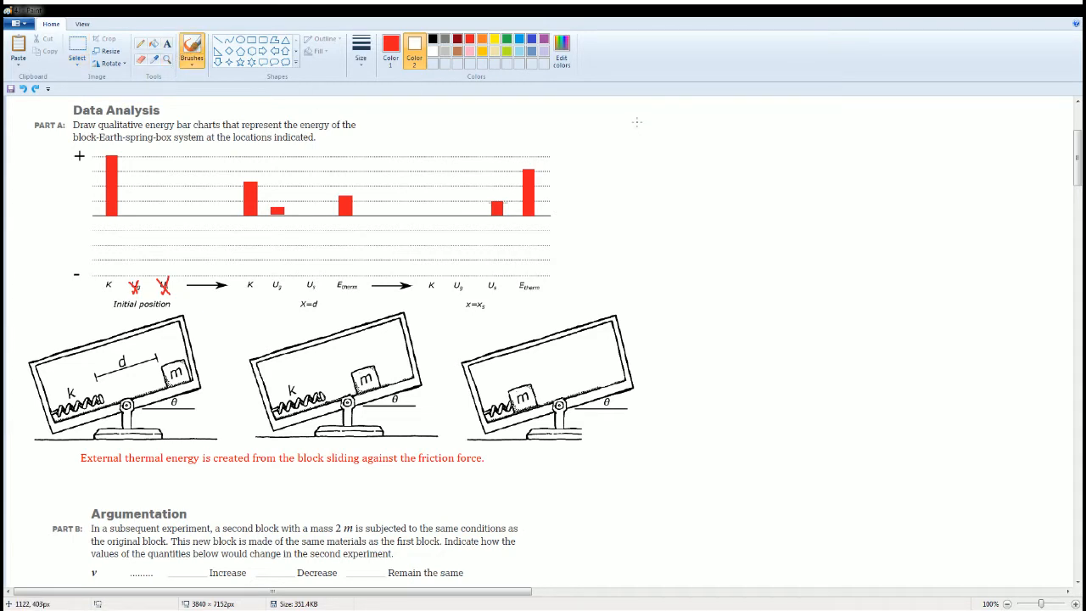
Step: Handwrite Ef = Ei in red, expanded as ½mv² + mgh + ½kx² on both sides
drag(635, 119, 679, 136)
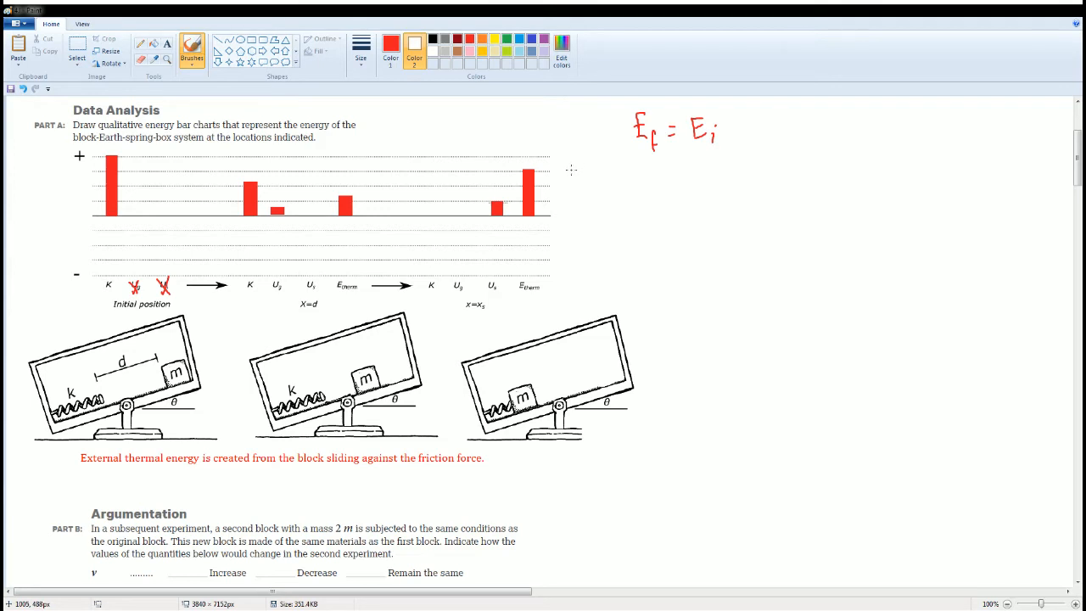
mouse_move(577, 158)
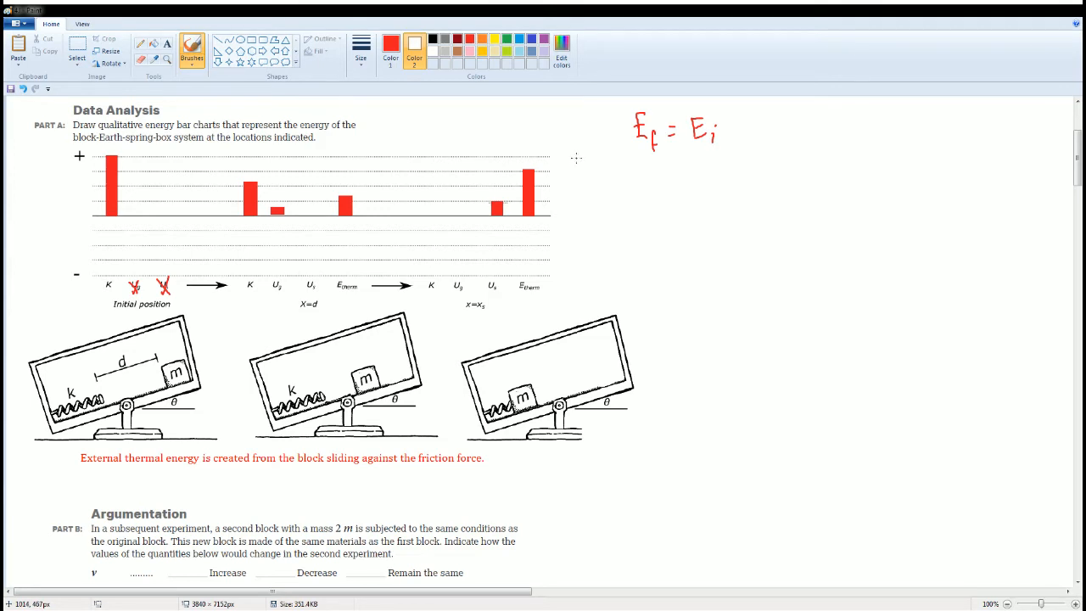
drag(575, 163, 575, 191)
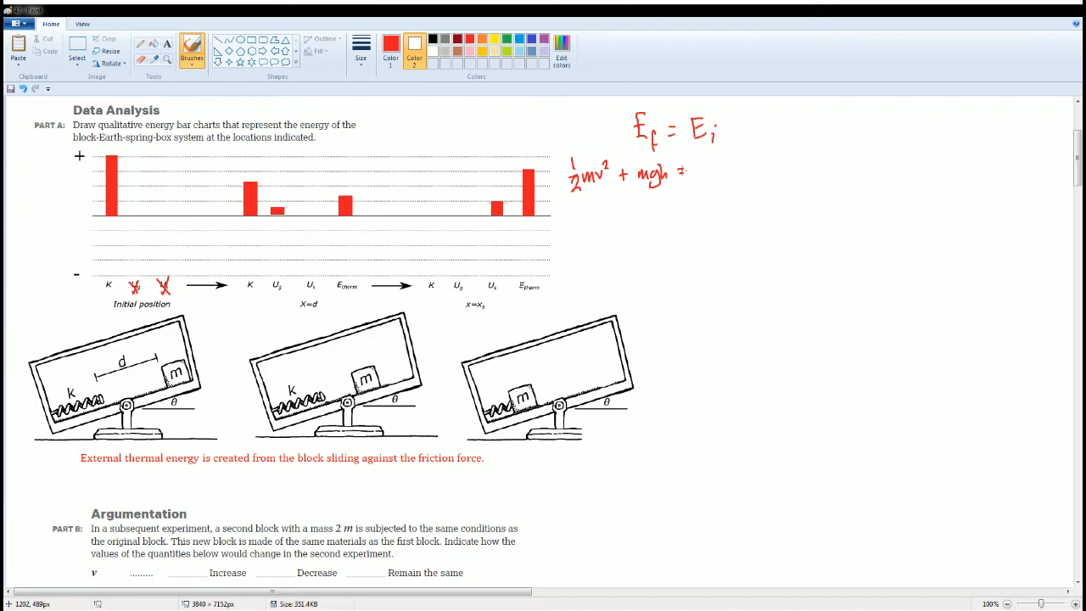
drag(674, 178, 694, 165)
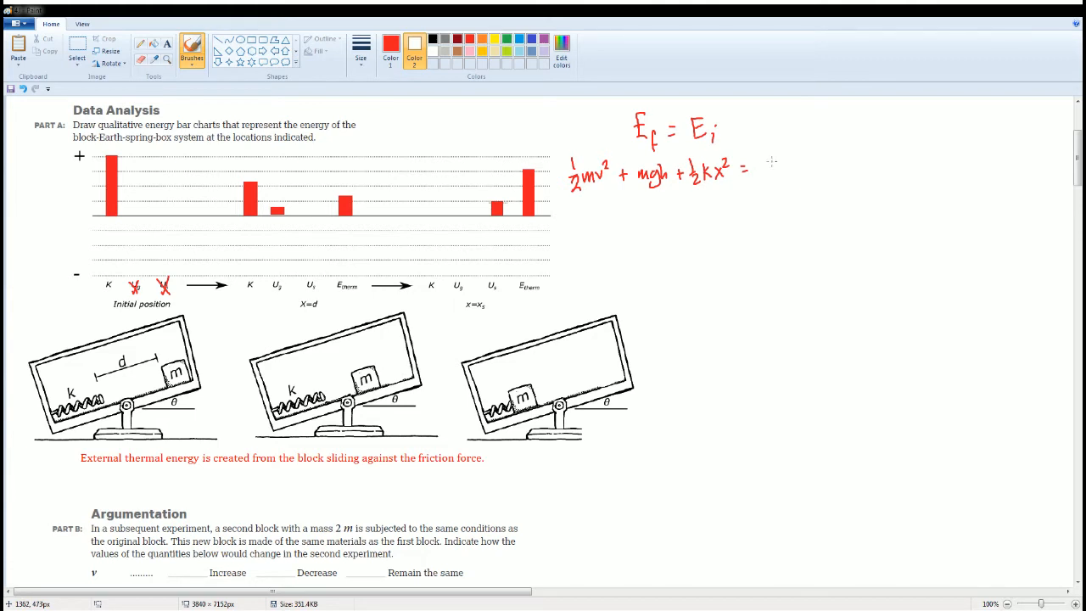
drag(768, 166, 814, 169)
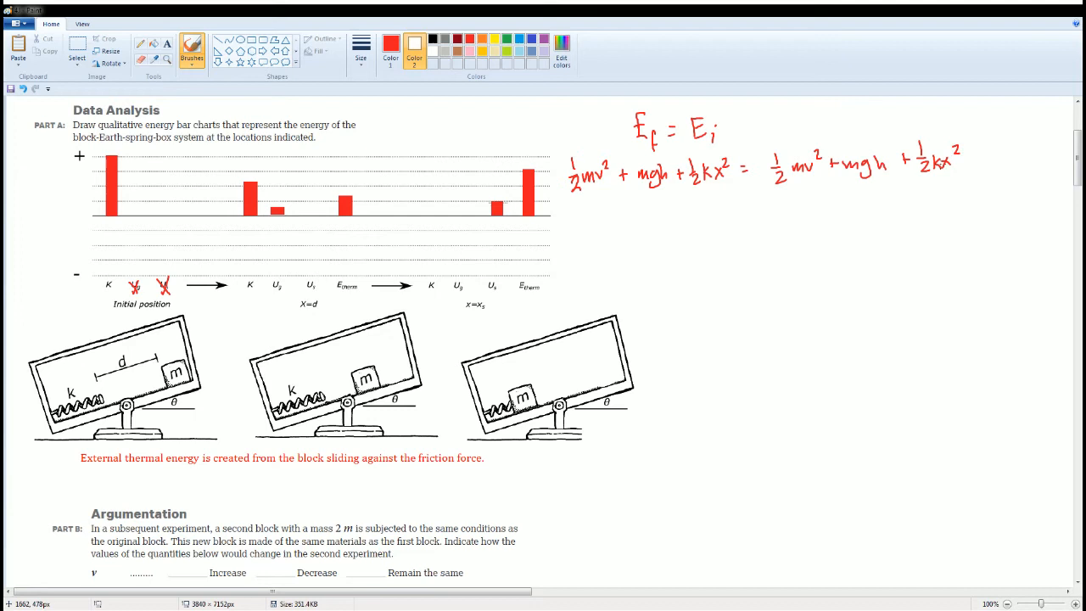
mouse_move(704, 79)
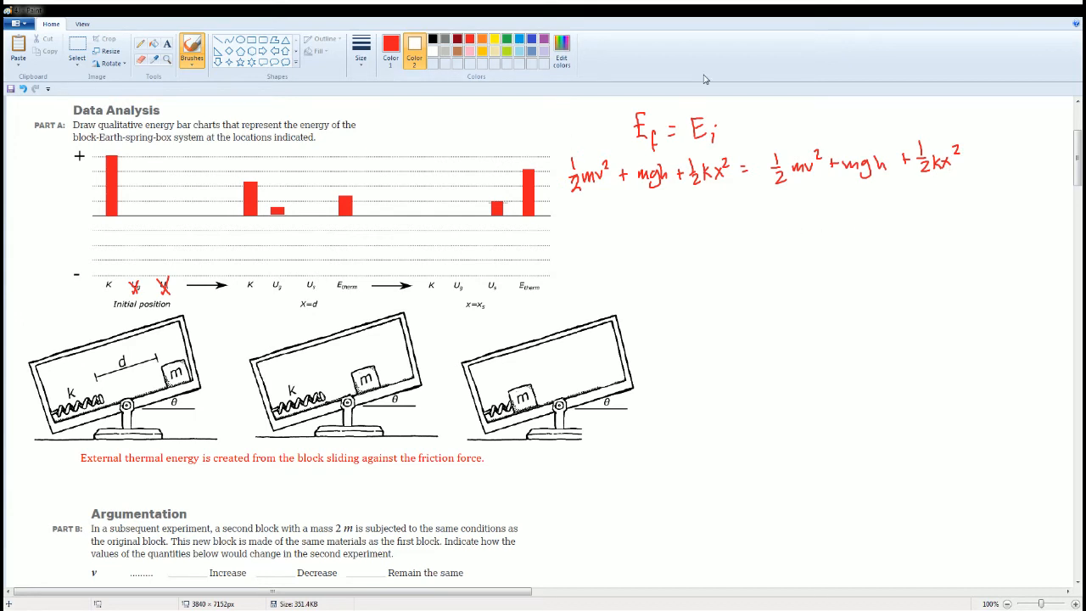
mouse_move(585, 183)
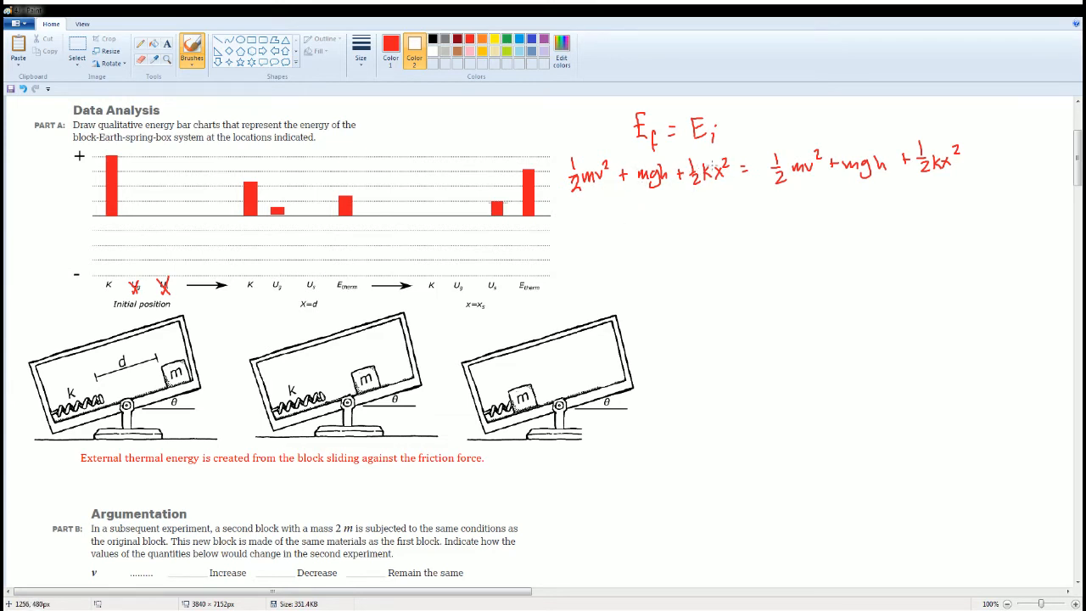
mouse_move(821, 232)
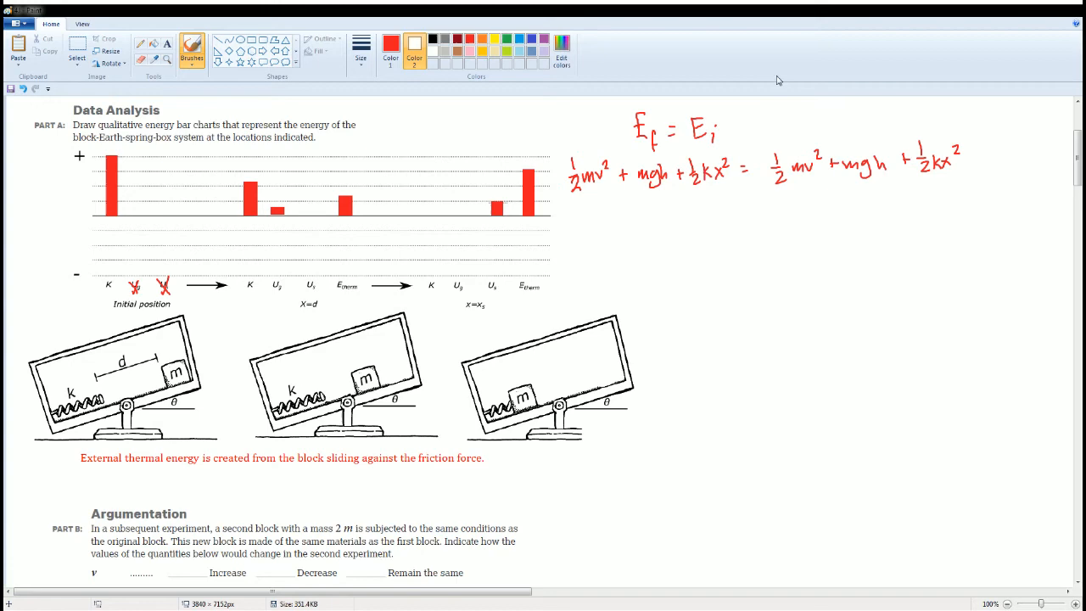
Step: Type 'The mass does not impact the speed of the block just before it hits the spring.'
scroll(down, 3)
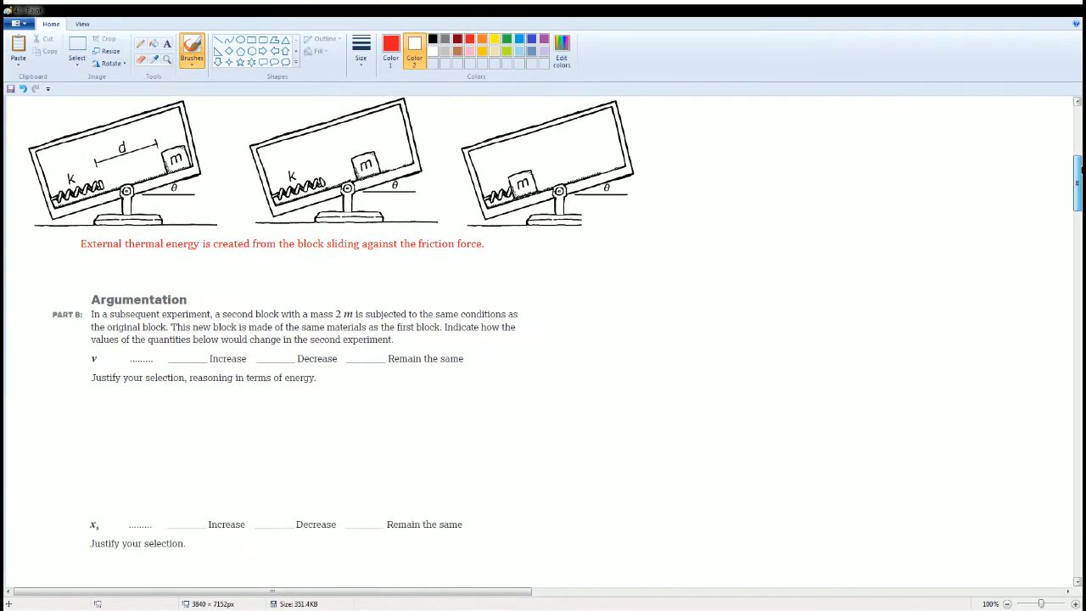
scroll(down, 3)
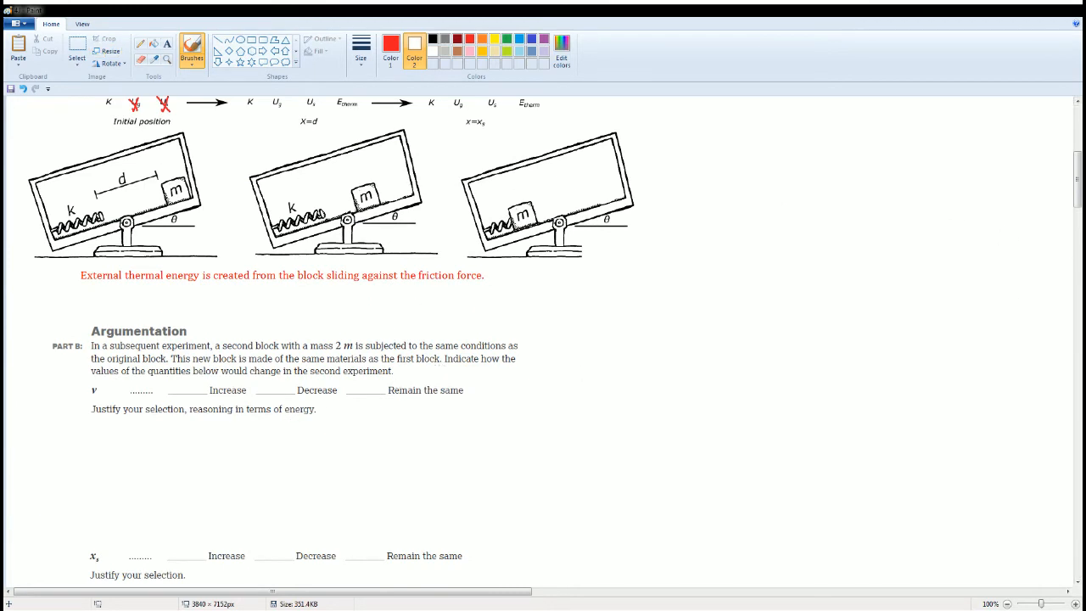
scroll(down, 3)
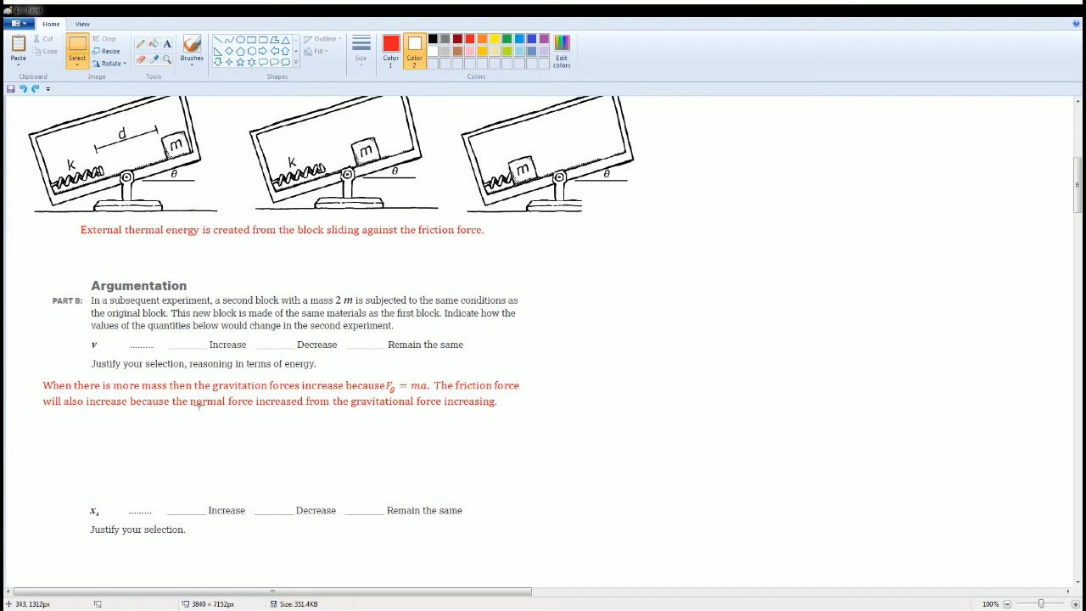
mouse_move(119, 224)
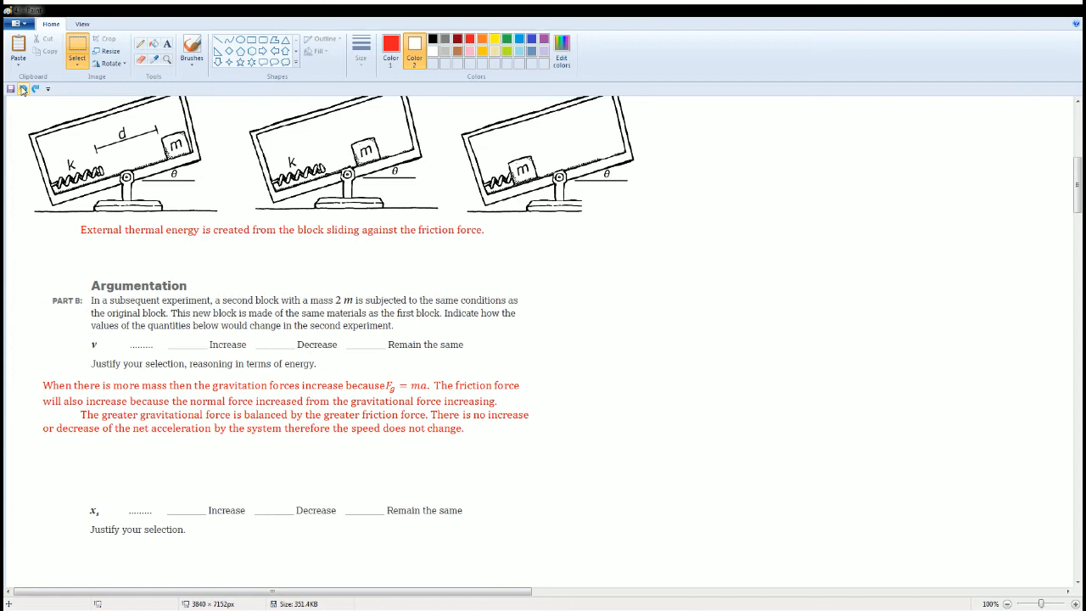
text(The mass does not impact the speed of the block just before it hits the spring.)
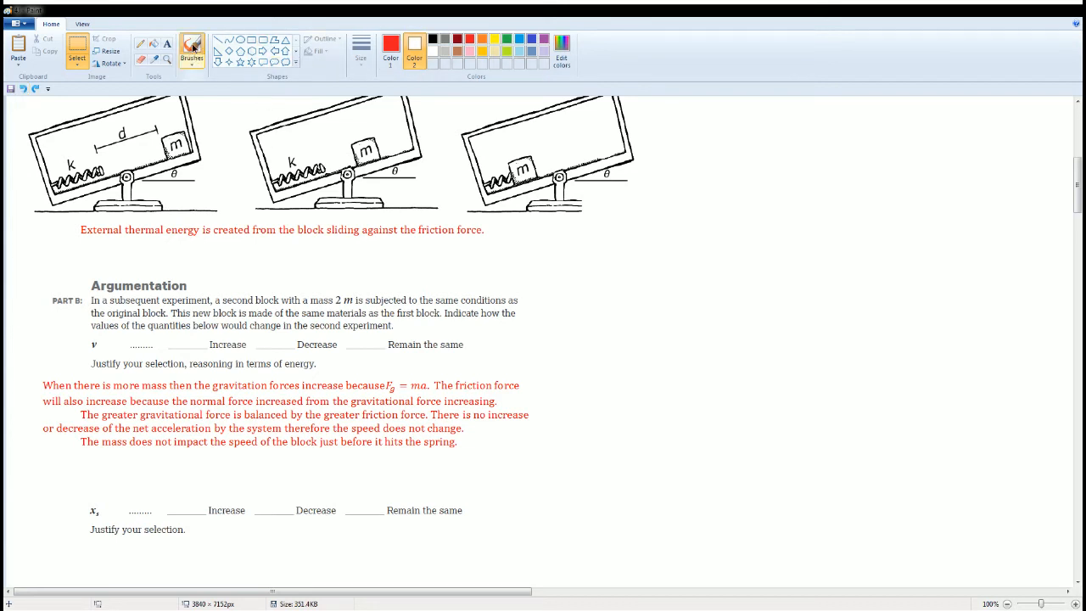
Step: Mark 'Remain the same' for v with a red X and sketch the incline force arrows
click(191, 50)
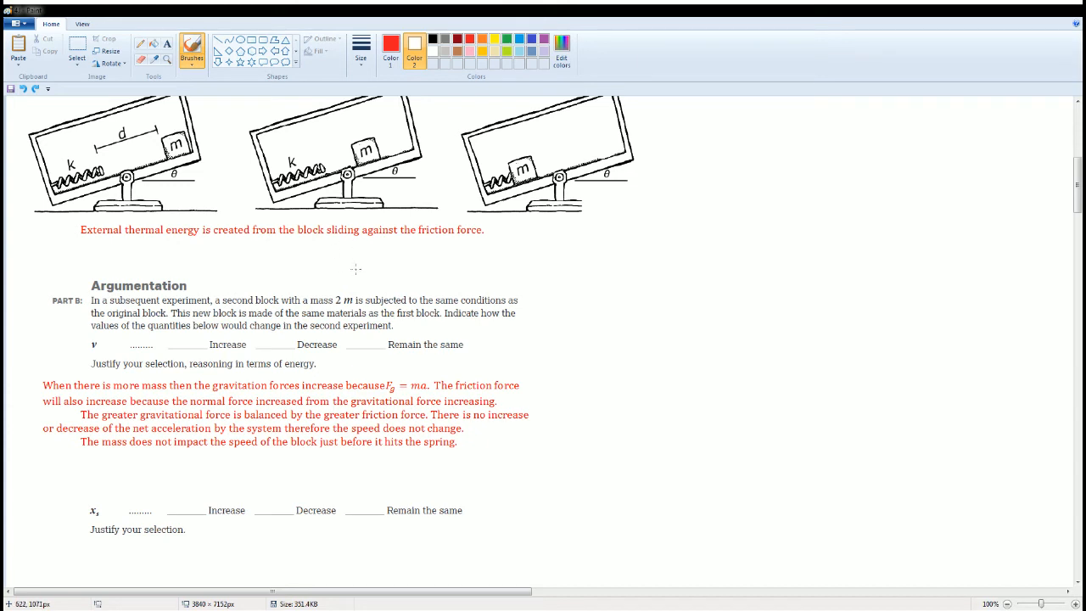
drag(356, 334, 367, 346)
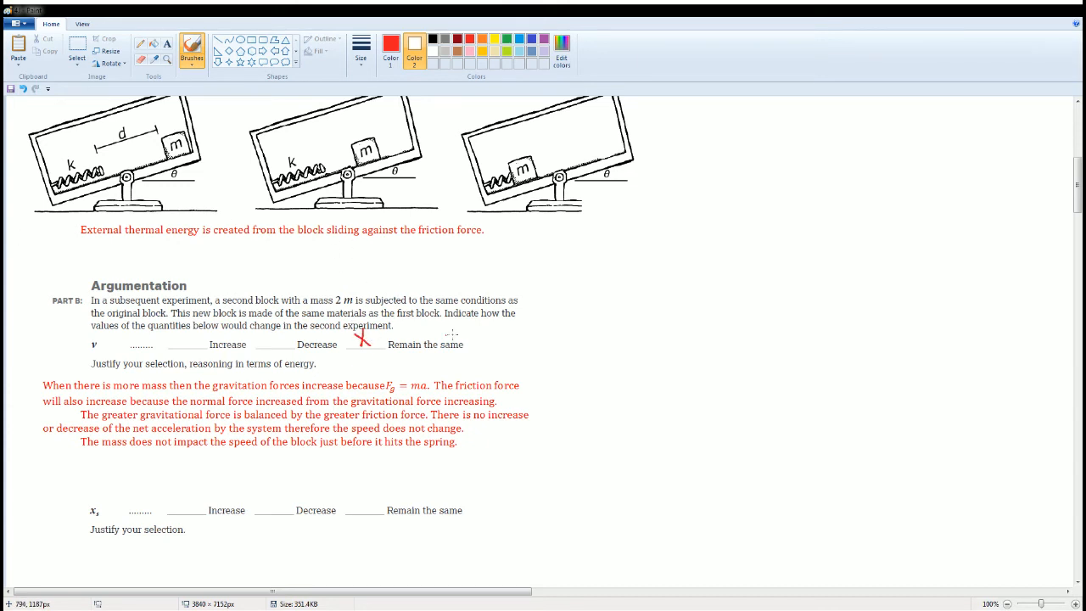
mouse_move(546, 297)
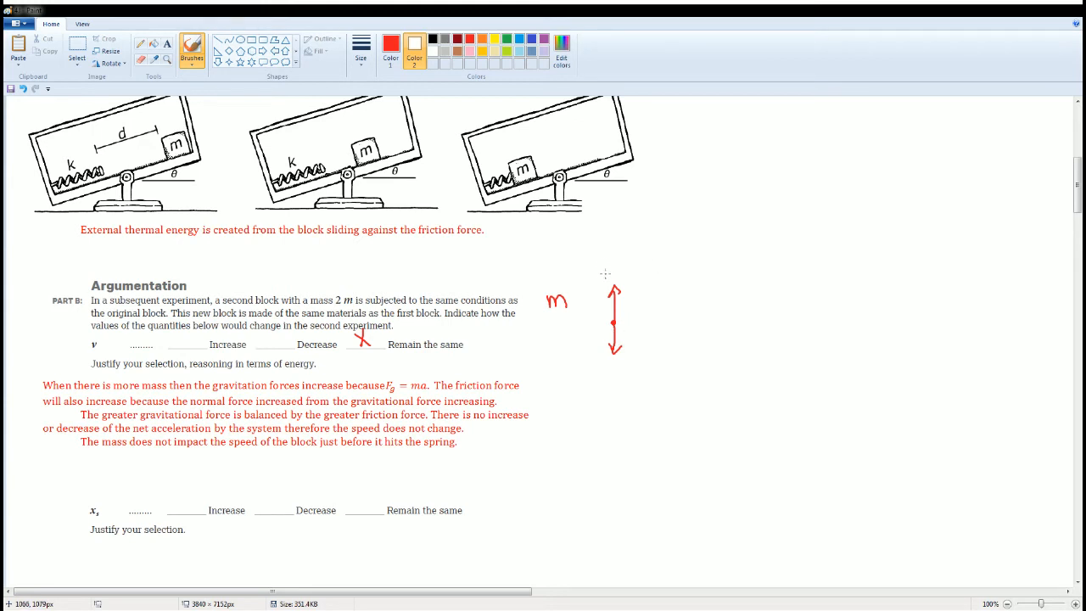
drag(624, 339, 649, 339)
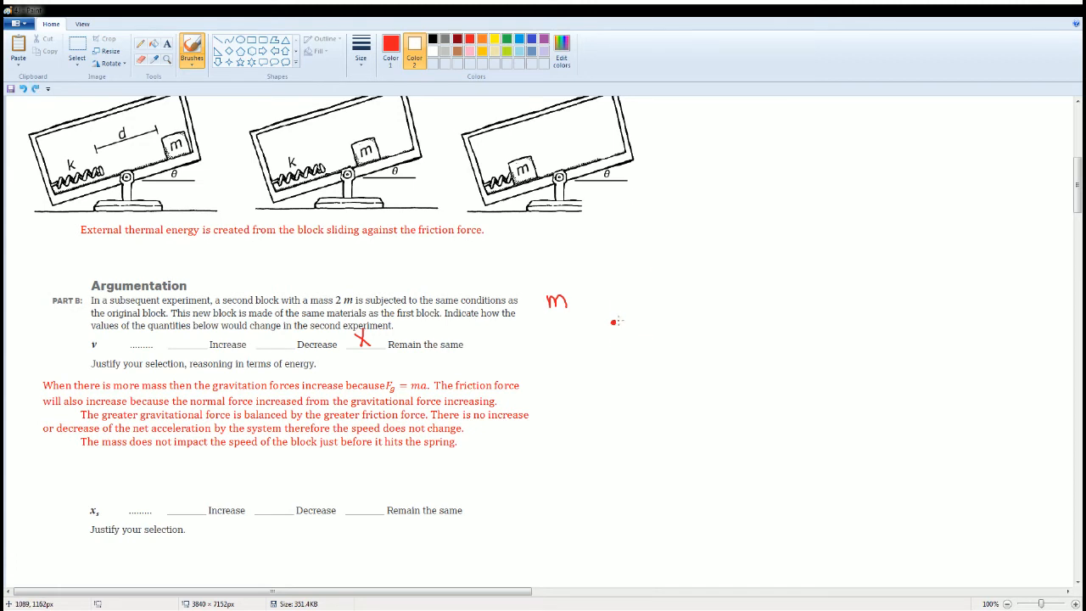
drag(641, 321, 676, 299)
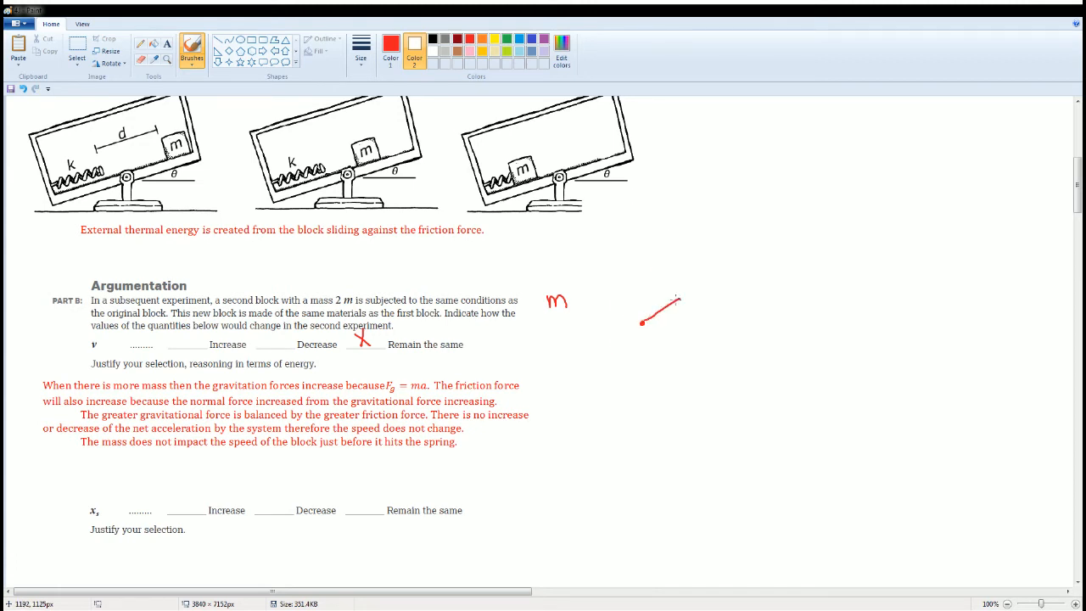
drag(674, 299, 601, 352)
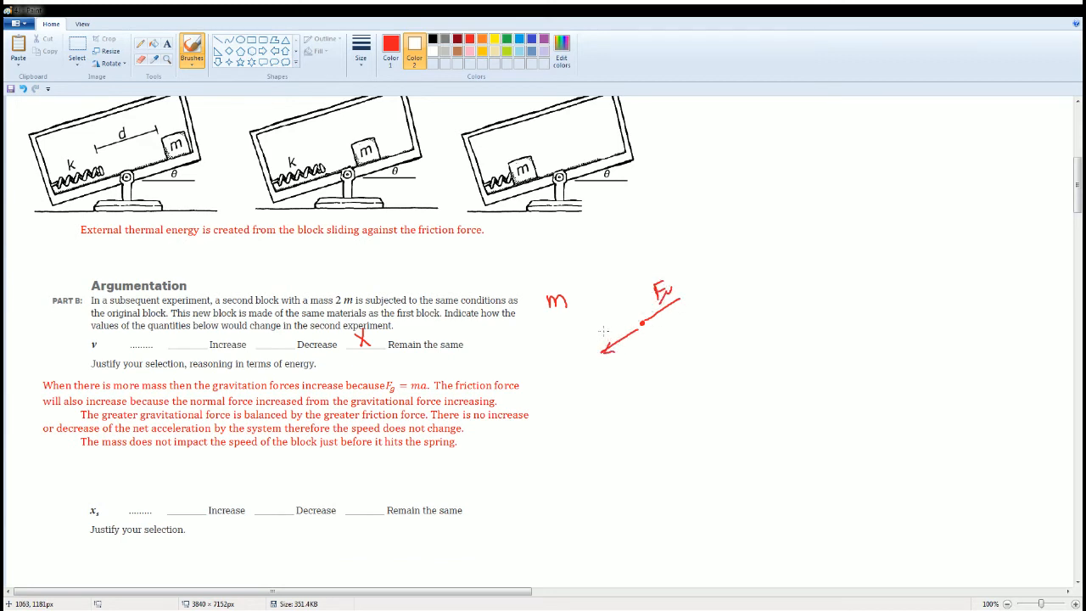
click(602, 327)
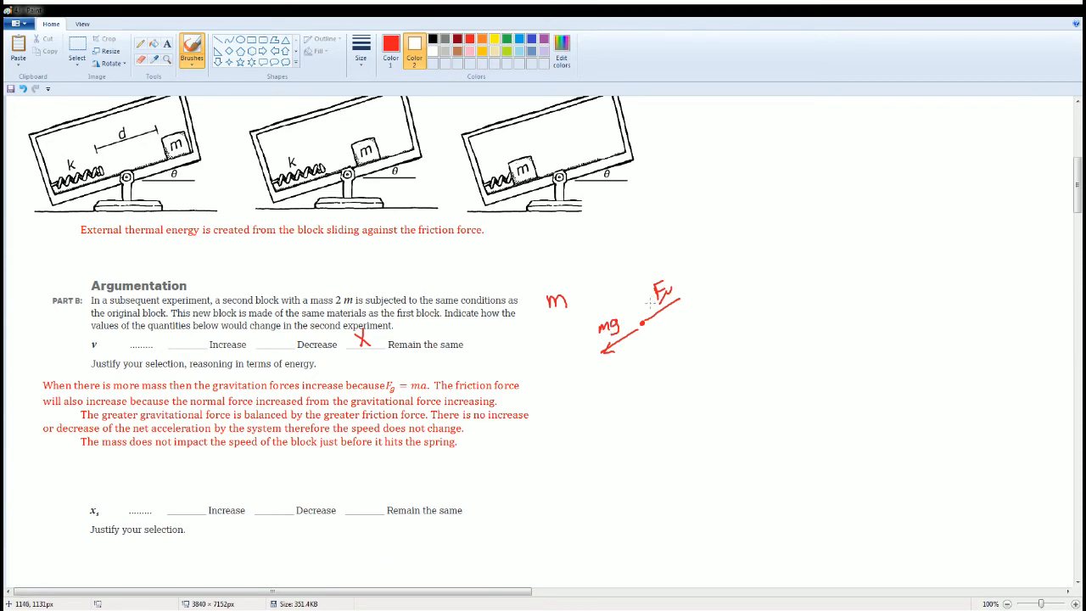
mouse_move(602, 308)
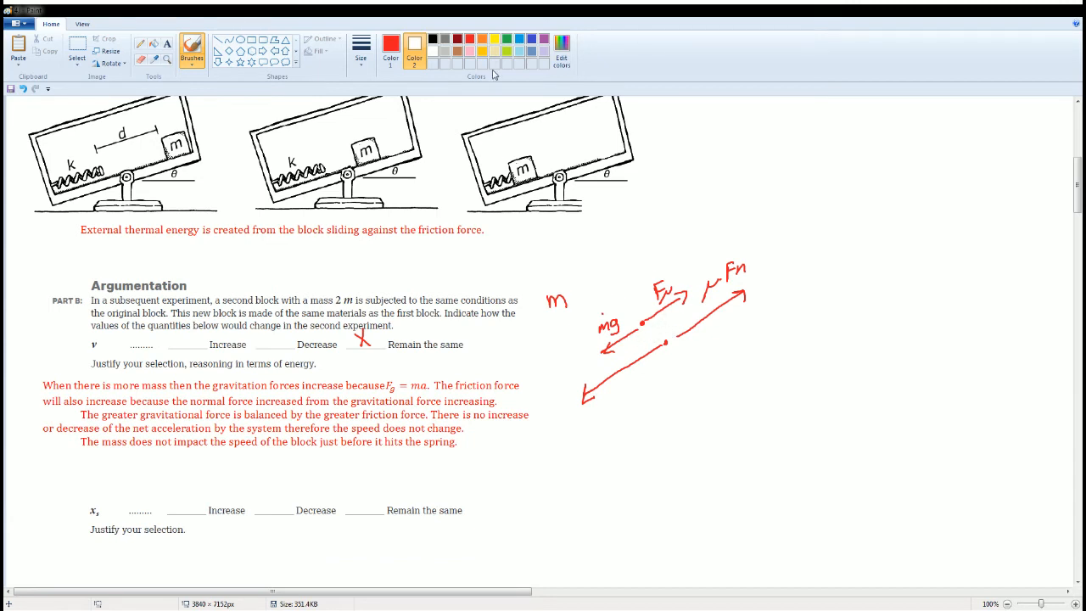
Step: Switch the colour to blue and write the a=1 labels beside the force arrows
click(433, 41)
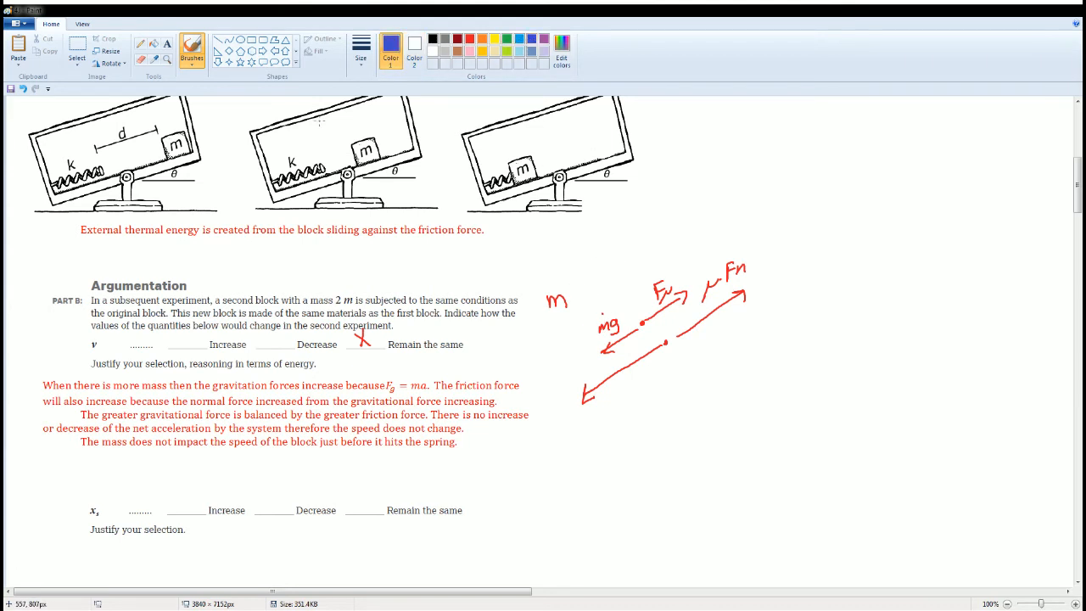
text(d=)
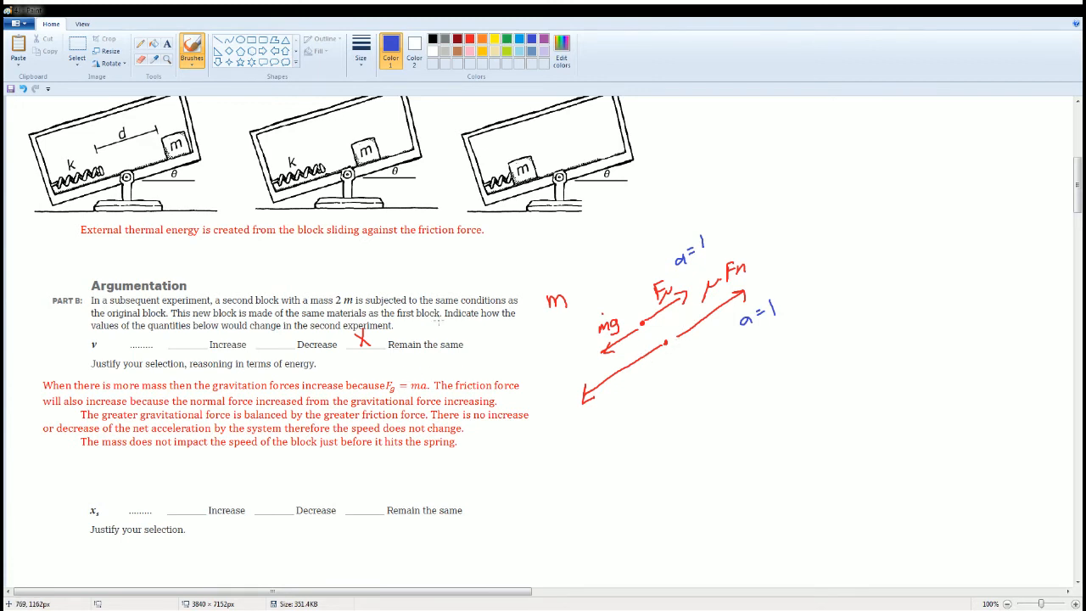
scroll(down, 3)
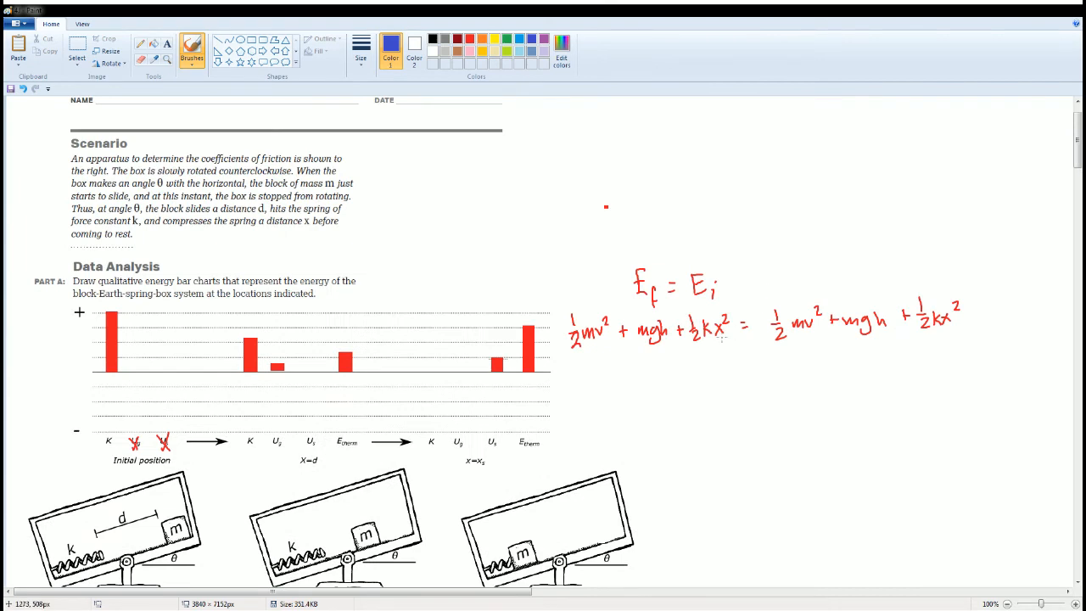
scroll(down, 3)
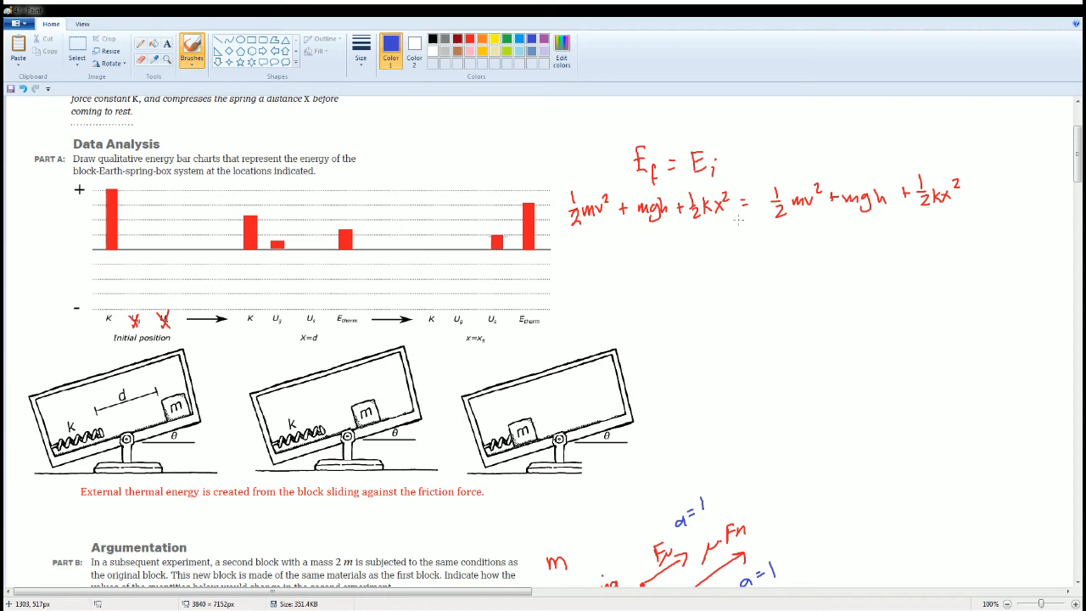
mouse_move(785, 217)
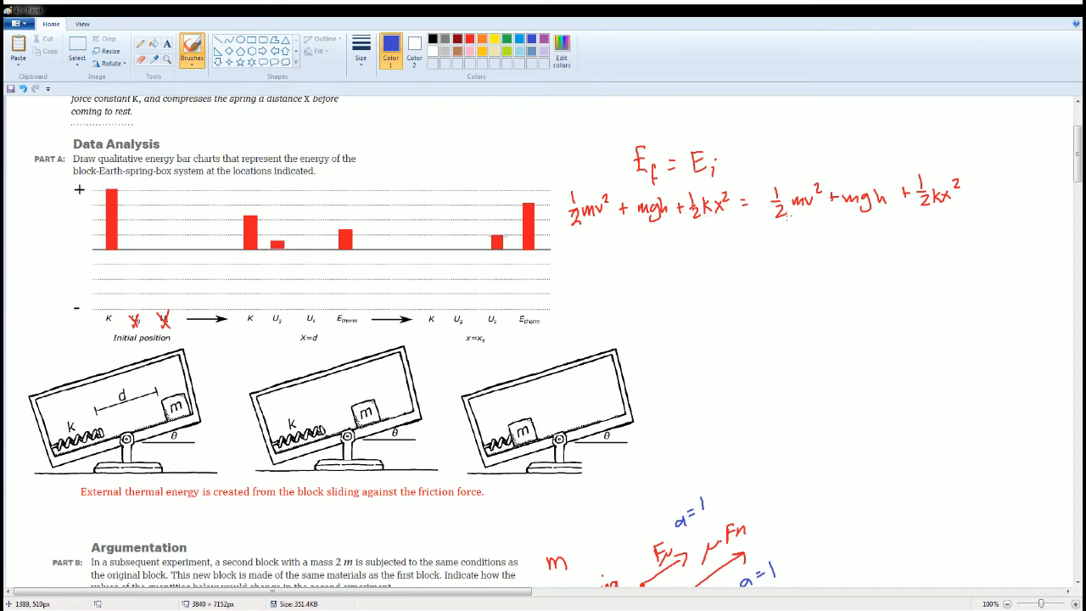
scroll(down, 3)
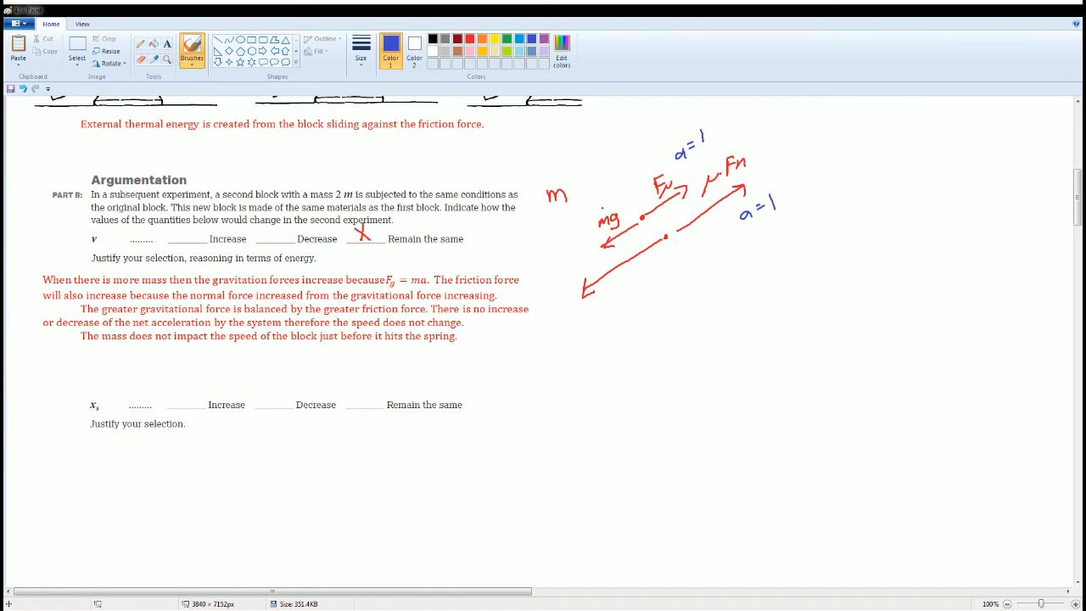
Step: Paste the Fs = Fg, kx = mg spring justification and switch back to red
click(76, 51)
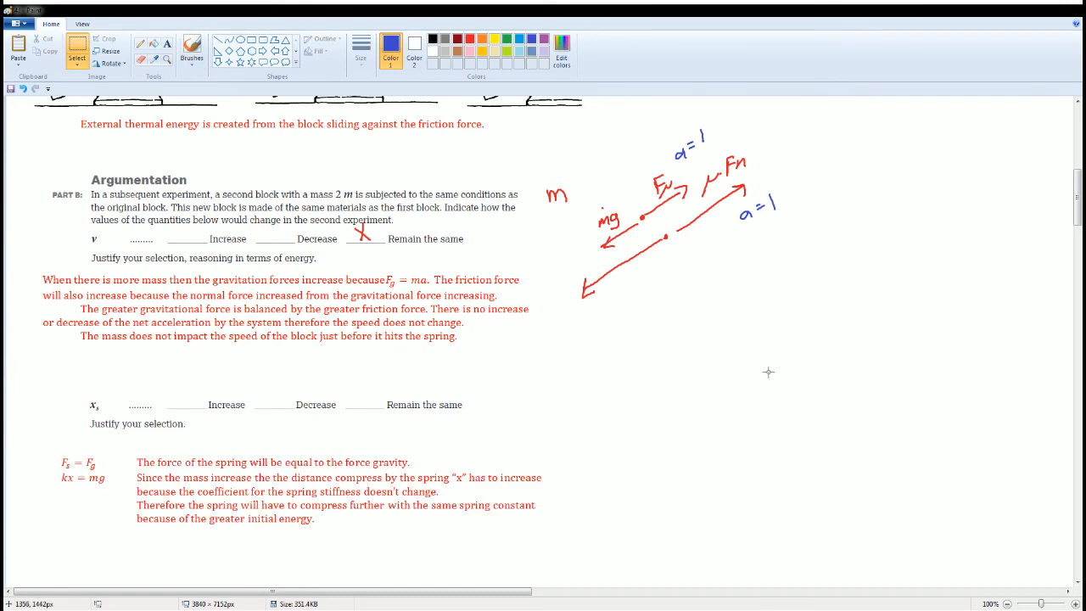
mouse_move(656, 433)
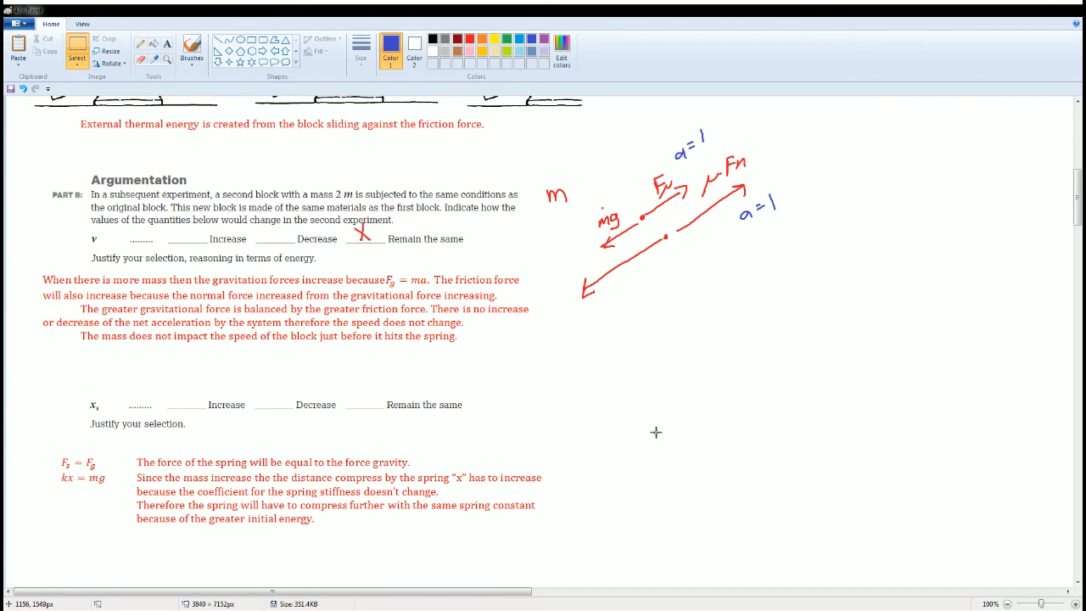
mouse_move(361, 81)
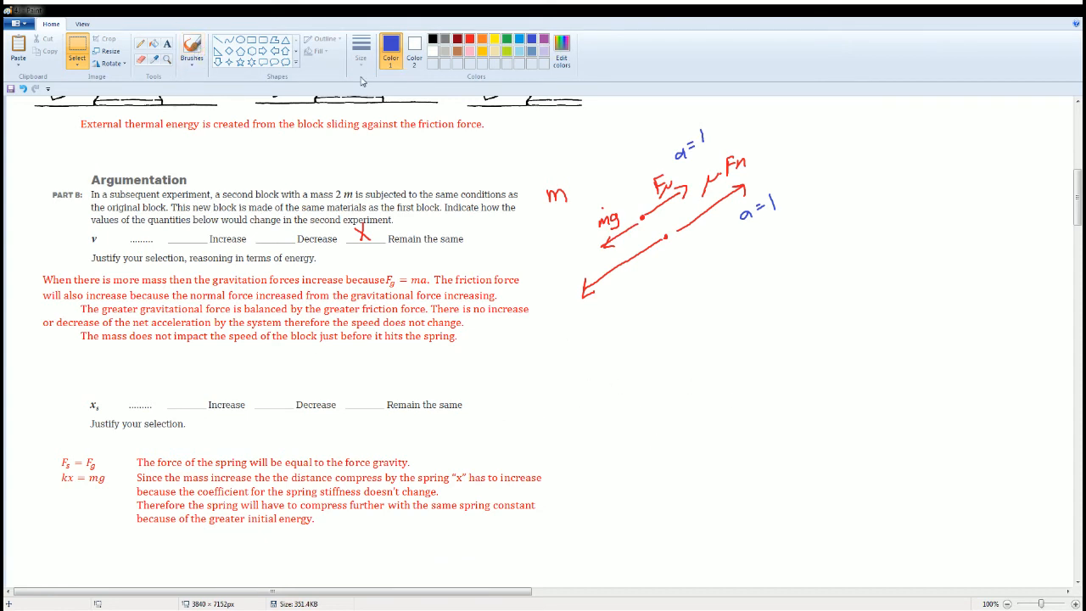
click(192, 49)
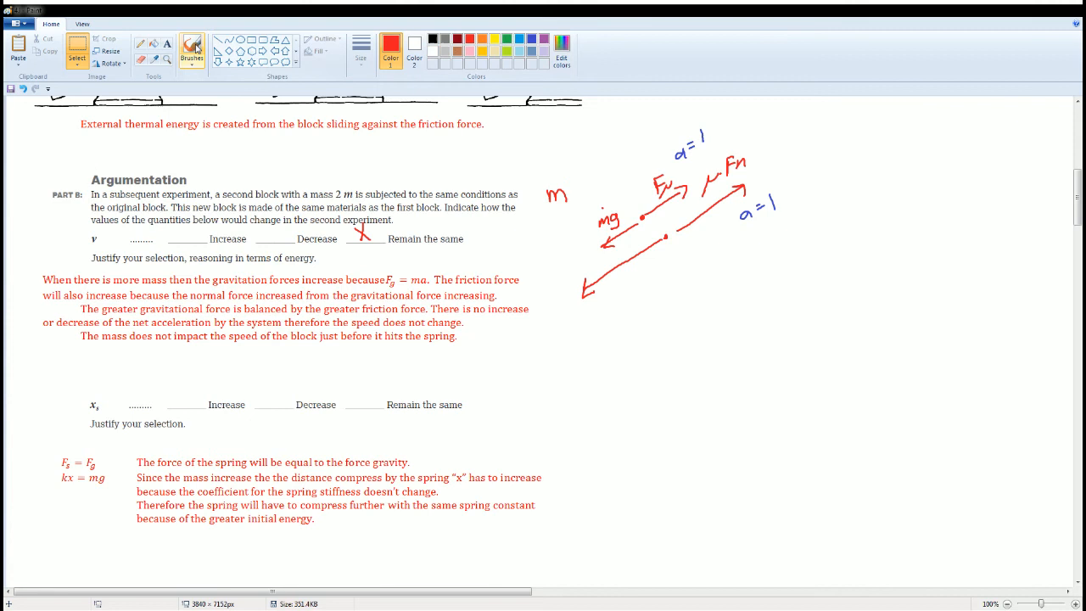
Step: Sketch red gravity (Fg/mg) and spring force (Fs/kx) arrows beside the x_s question
click(191, 49)
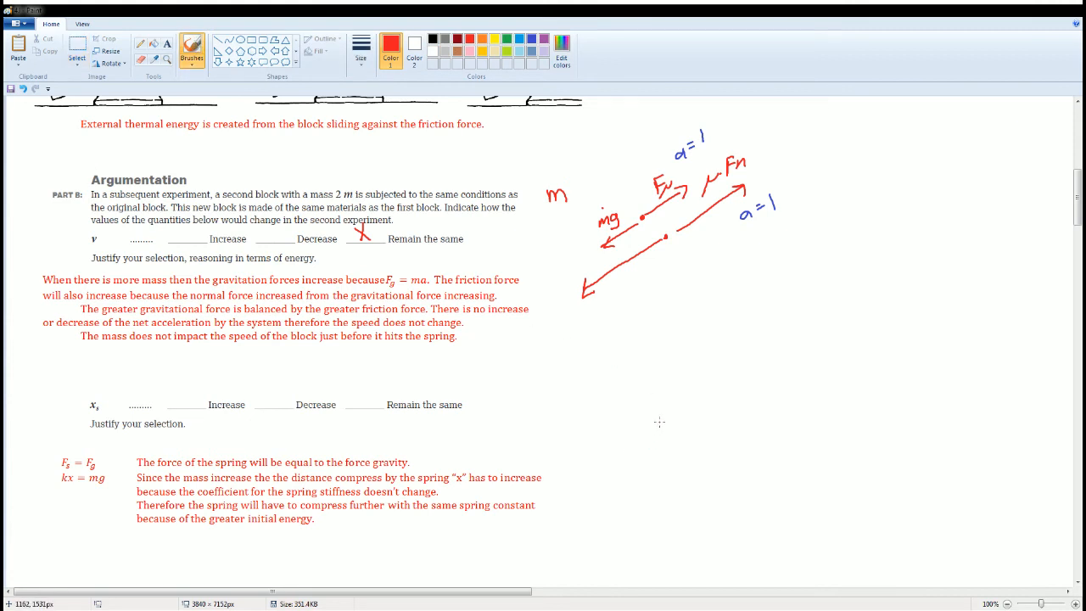
drag(617, 451, 663, 419)
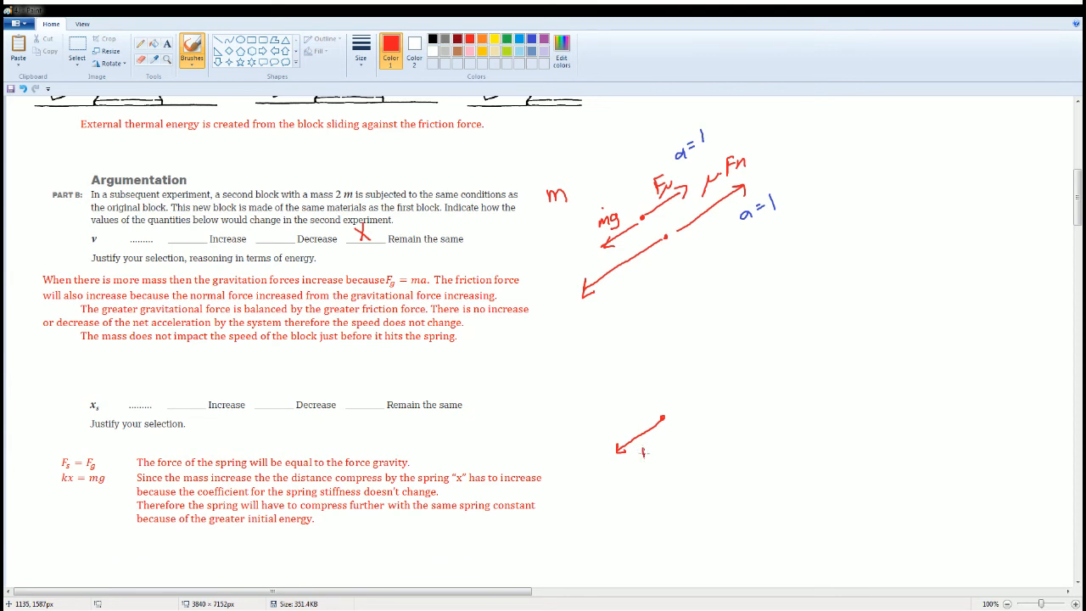
drag(640, 454, 666, 458)
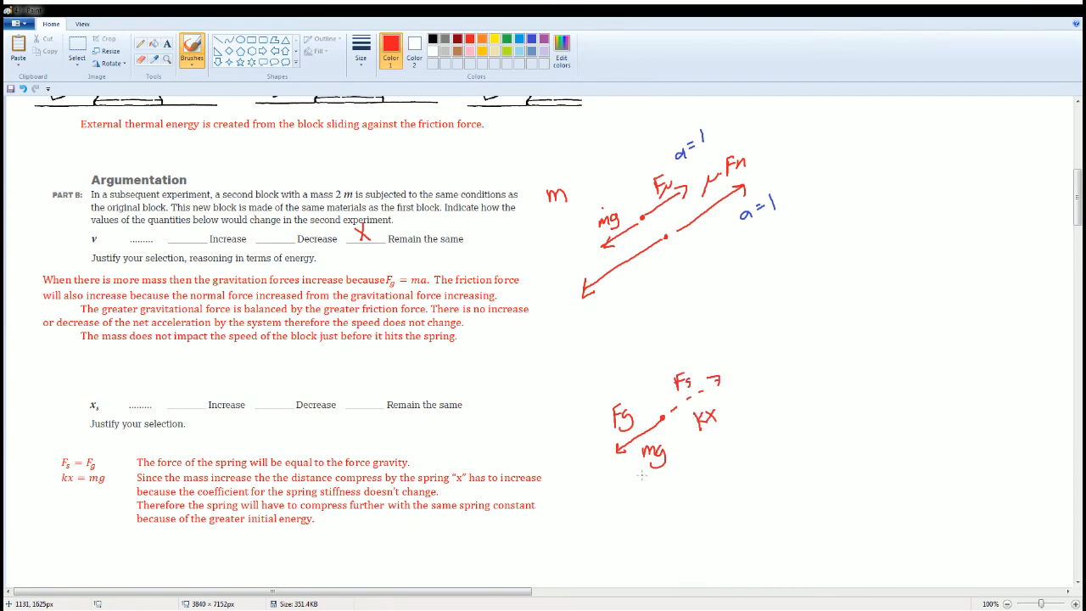
mouse_move(673, 478)
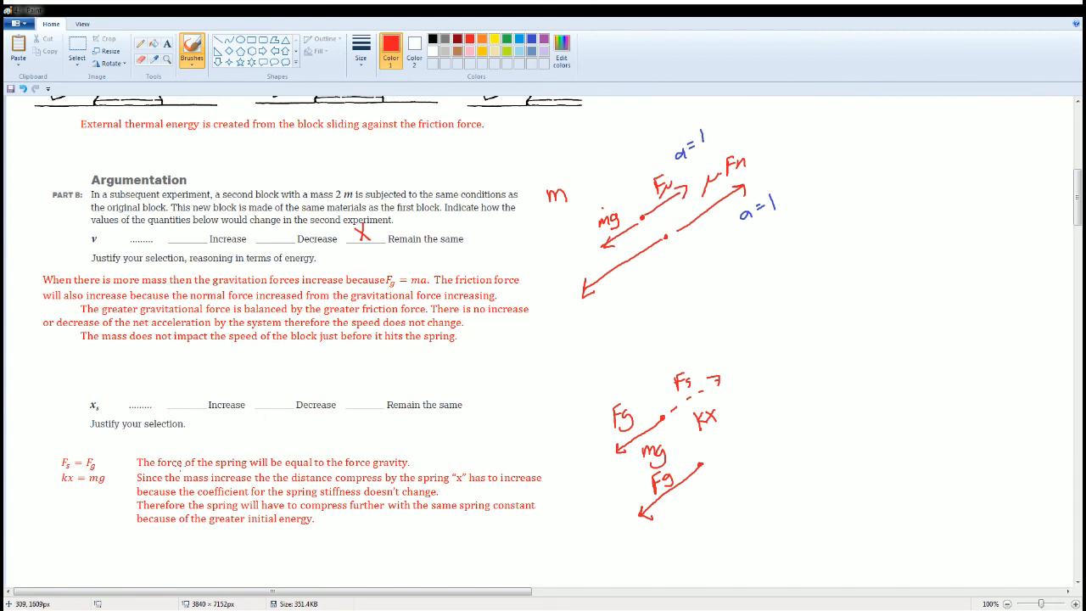
mouse_move(340, 497)
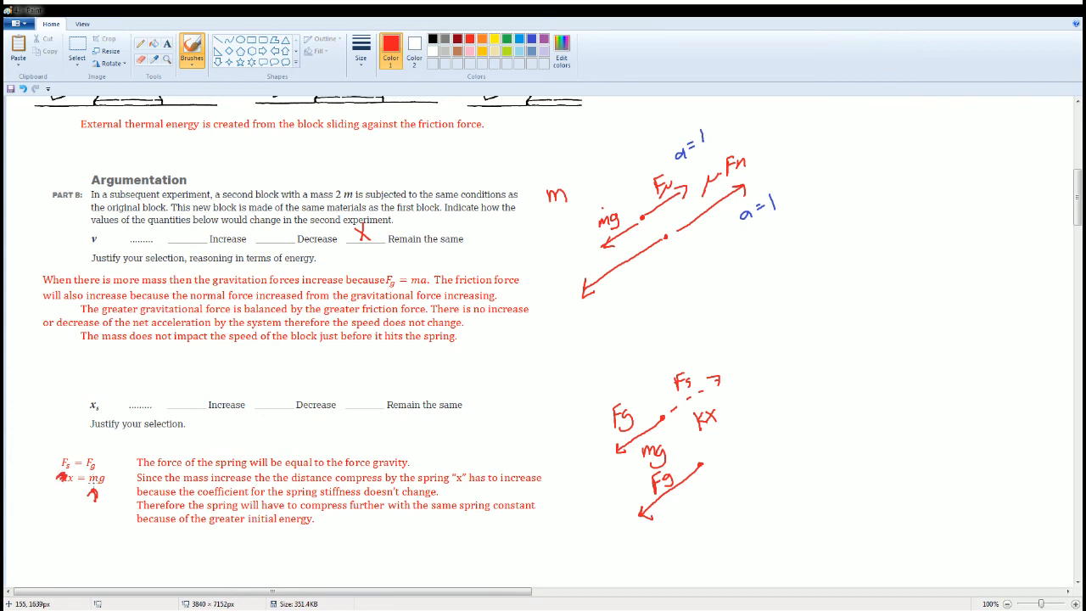
Step: Draw a red upward arrow beneath the kx term of the kx = mg equation
drag(91, 509, 92, 487)
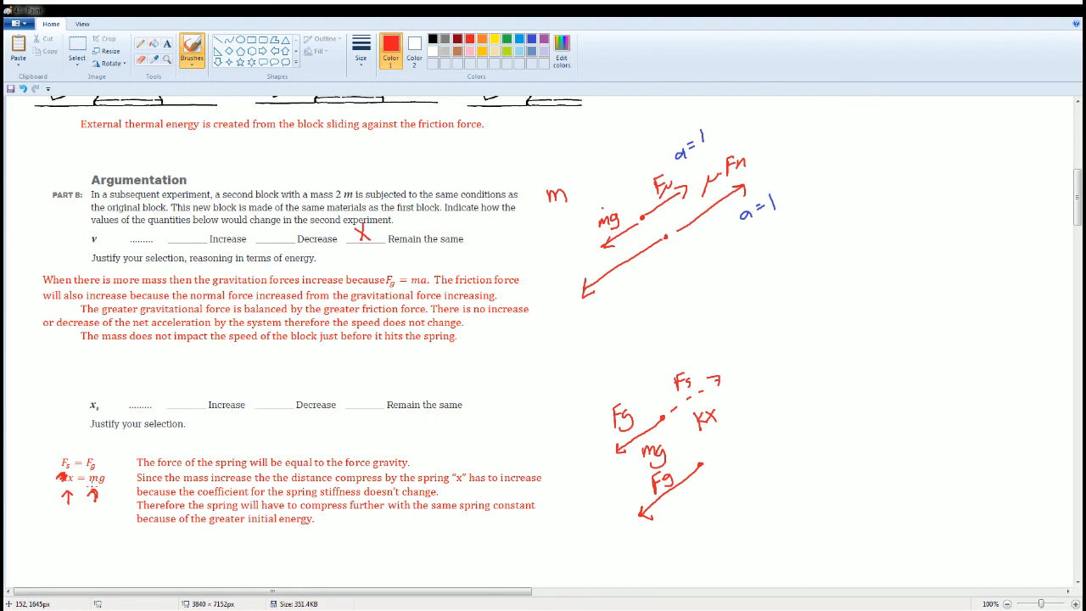
mouse_move(85, 487)
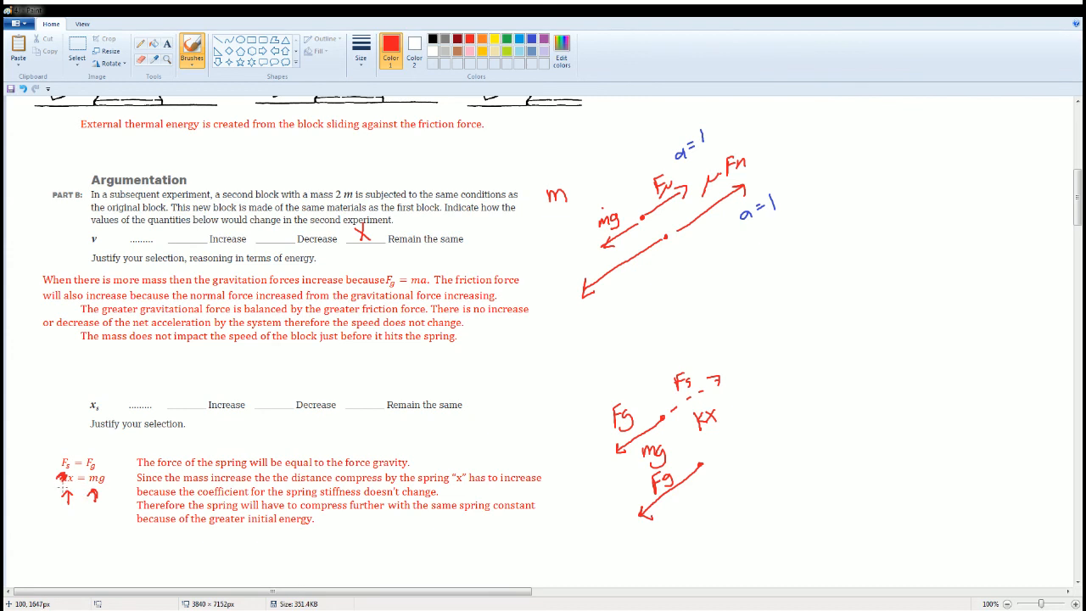
mouse_move(210, 378)
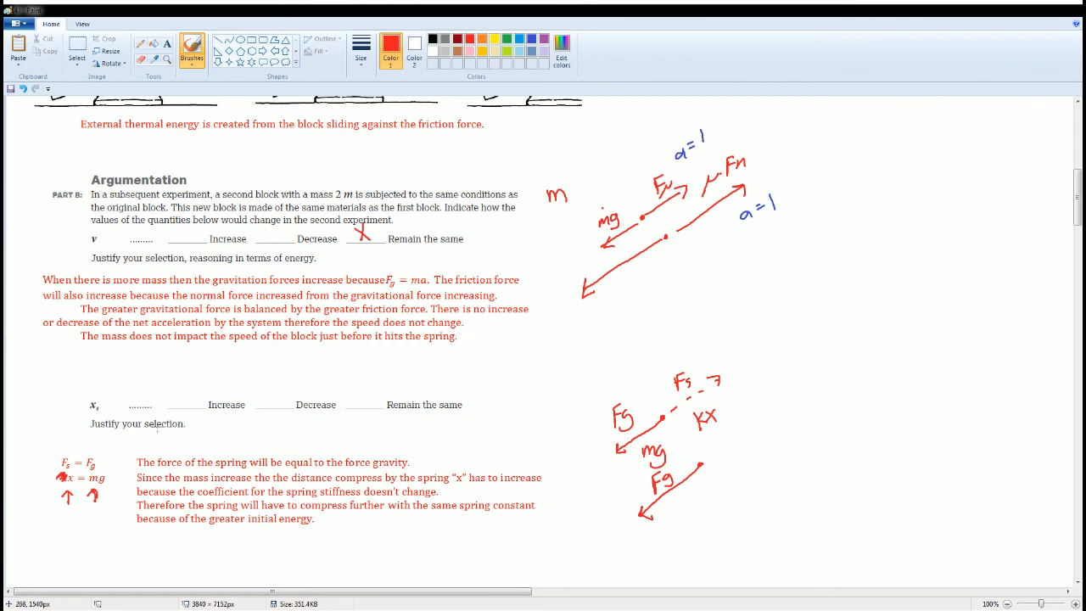
Step: Draw a red X on the 'Increase' blank for spring compression x_s
drag(174, 392, 191, 412)
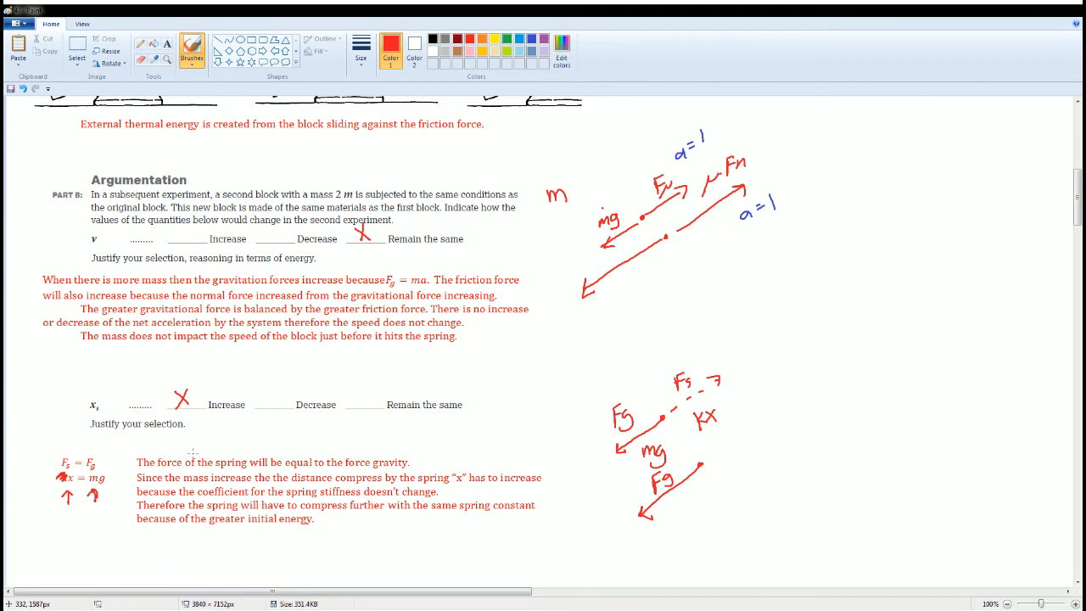
mouse_move(719, 322)
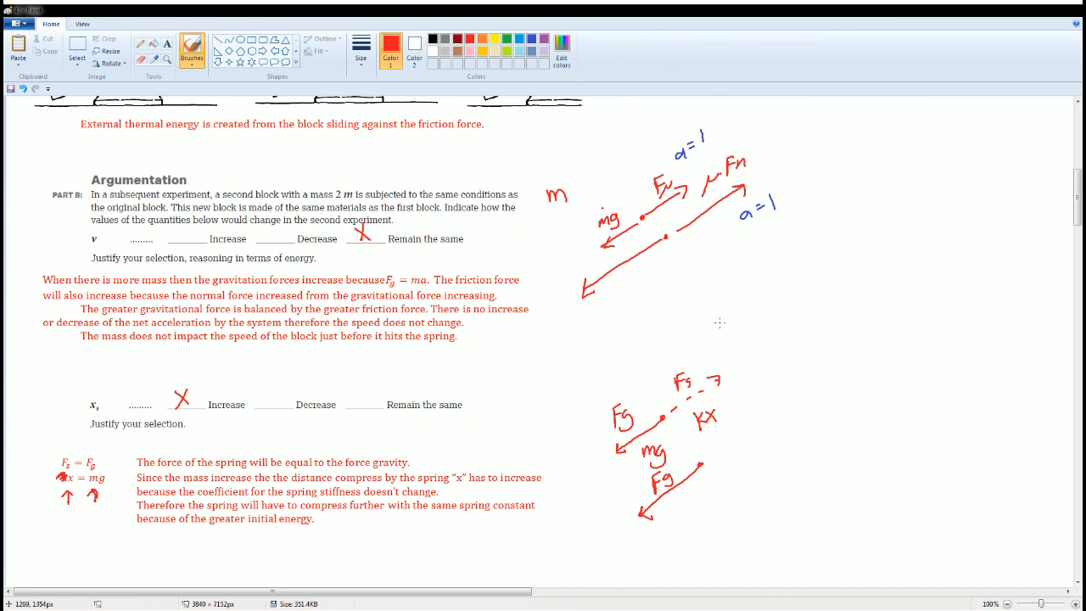